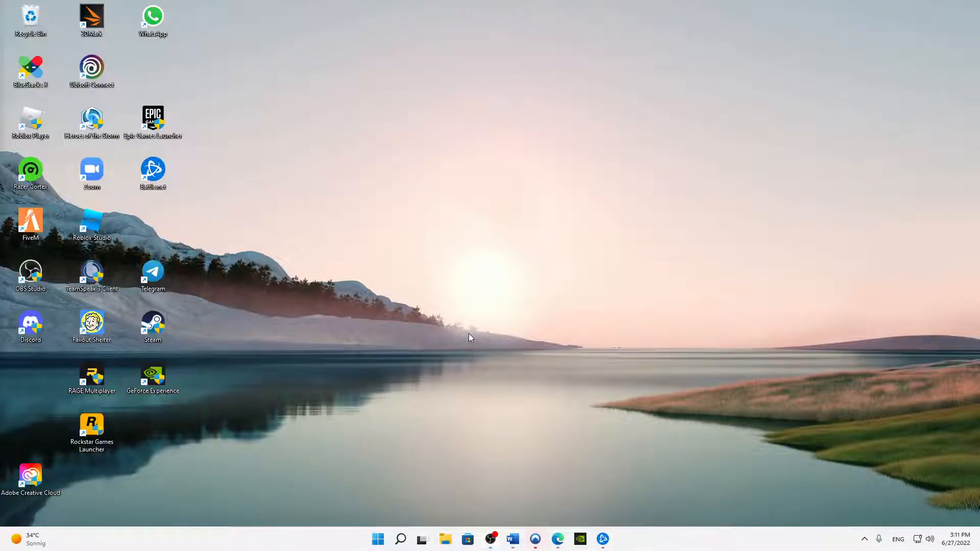
mouse_move(957, 271)
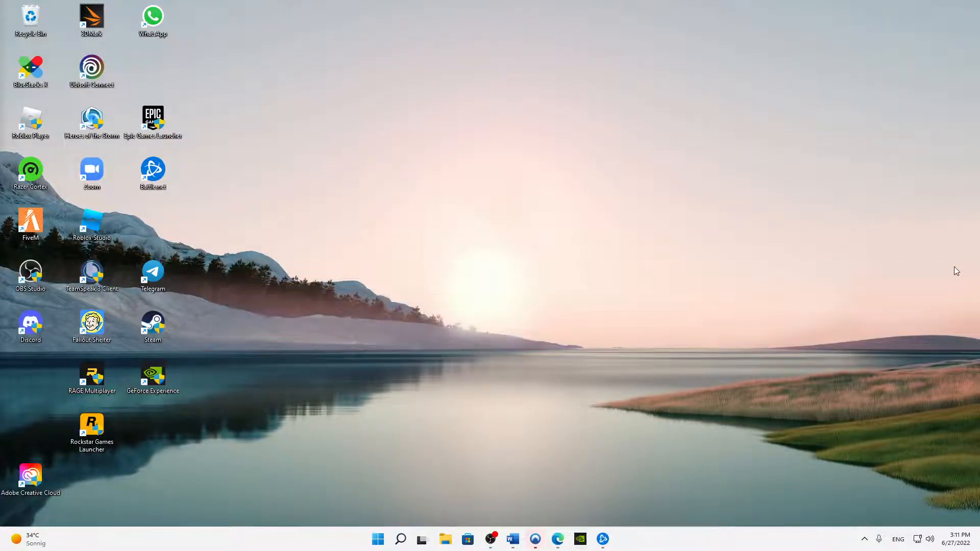
mouse_move(540, 376)
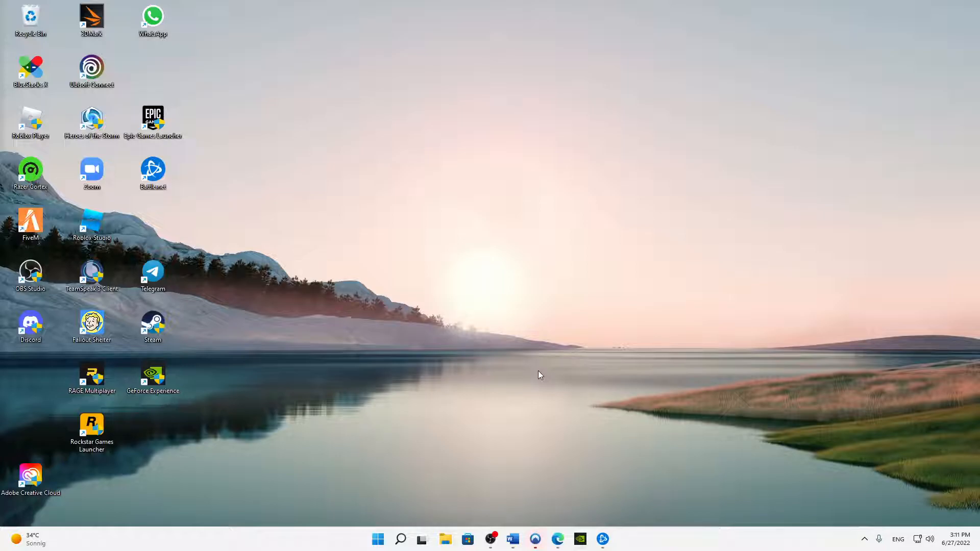
mouse_move(566, 356)
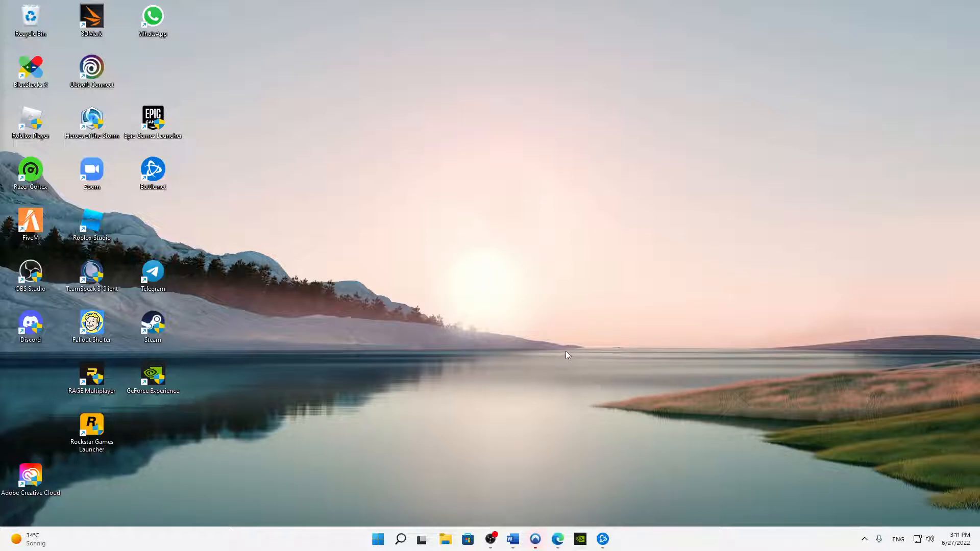
mouse_move(373, 355)
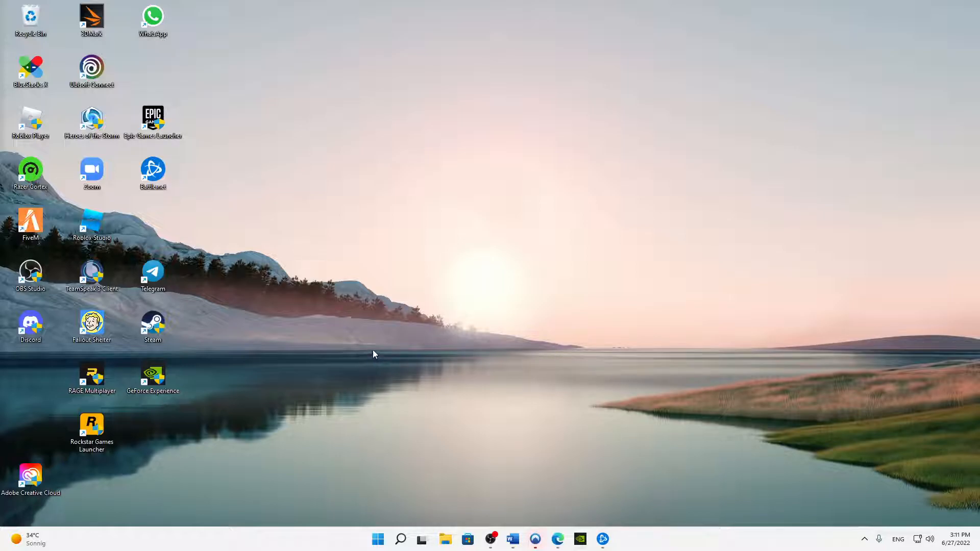
mouse_move(938, 216)
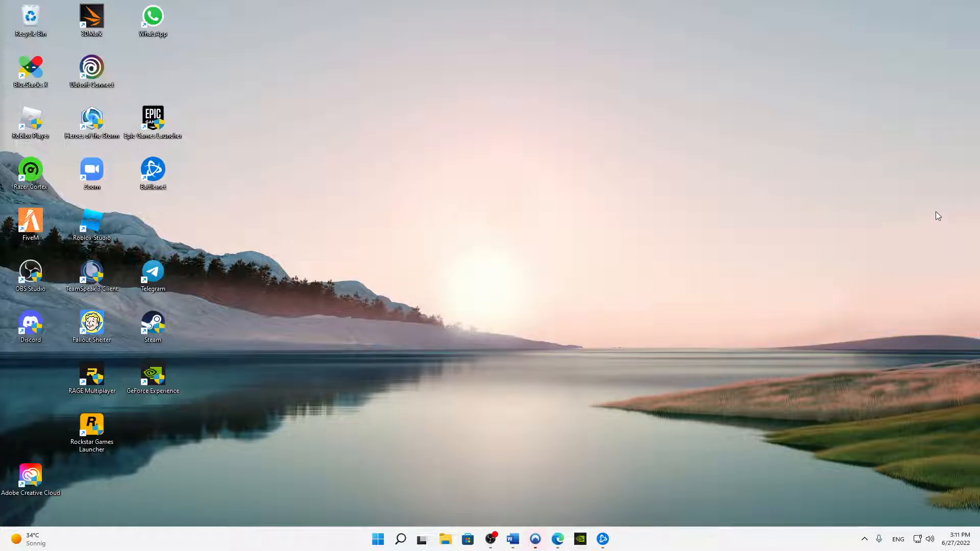
mouse_move(942, 198)
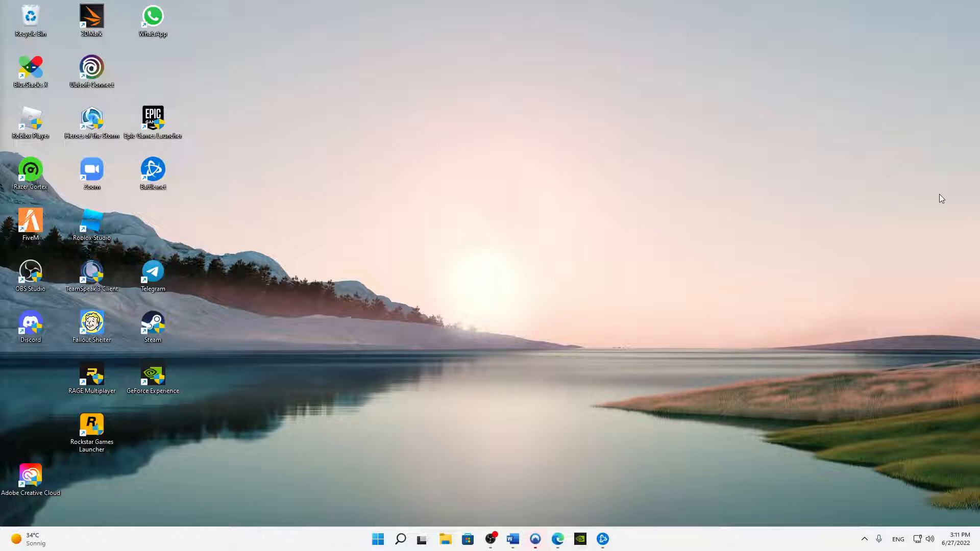
mouse_move(740, 194)
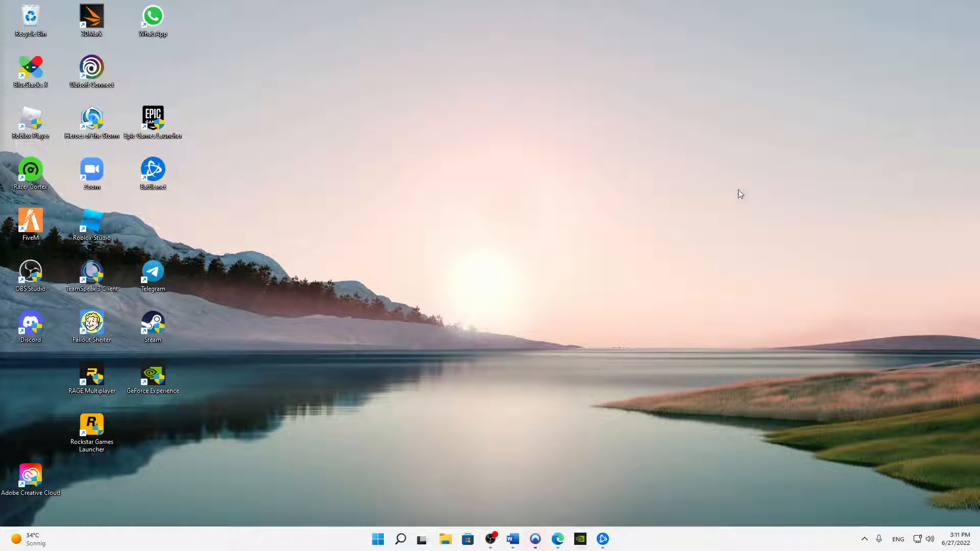
mouse_move(702, 211)
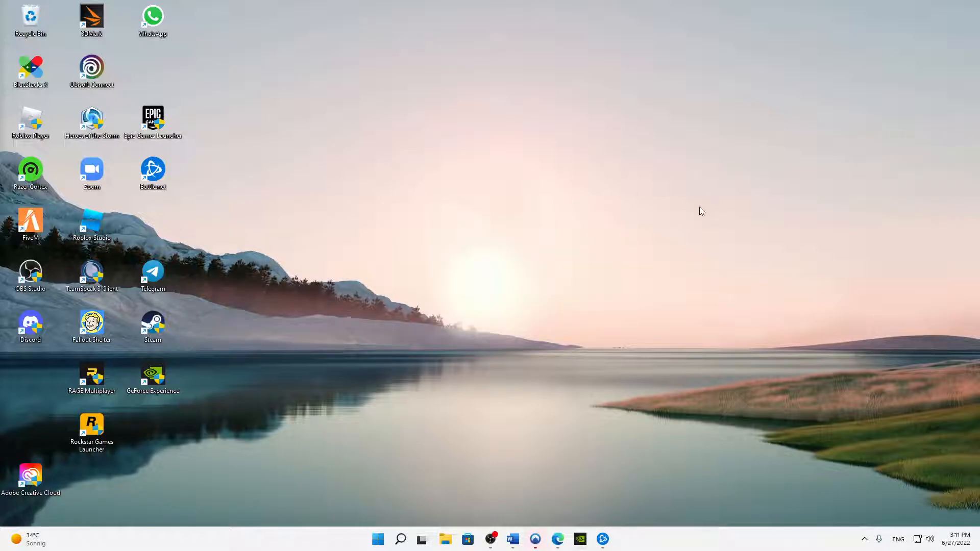
mouse_move(978, 155)
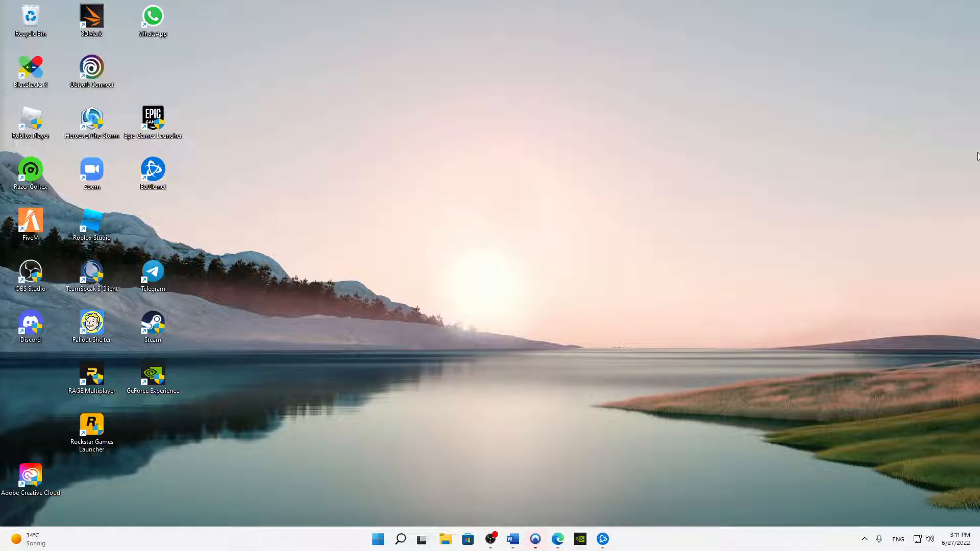
mouse_move(727, 303)
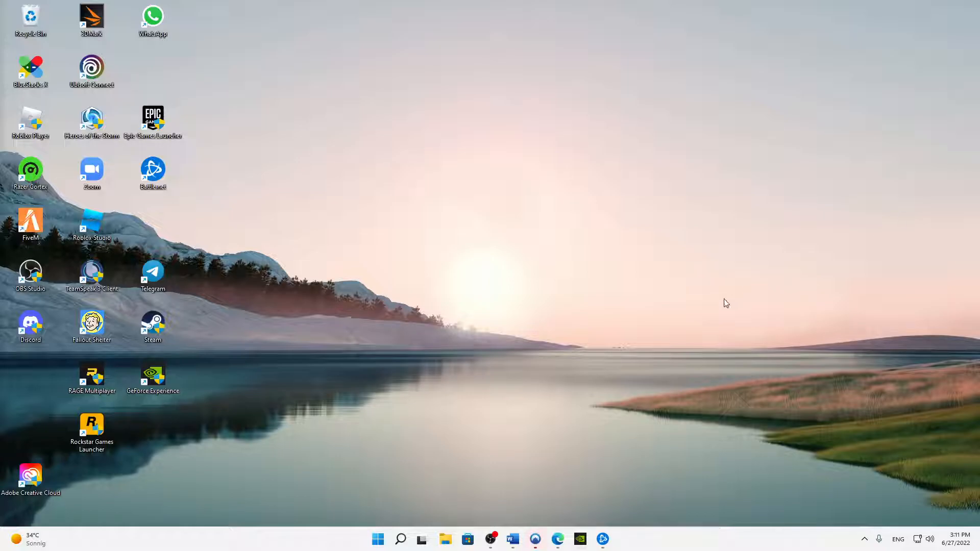
mouse_move(579, 539)
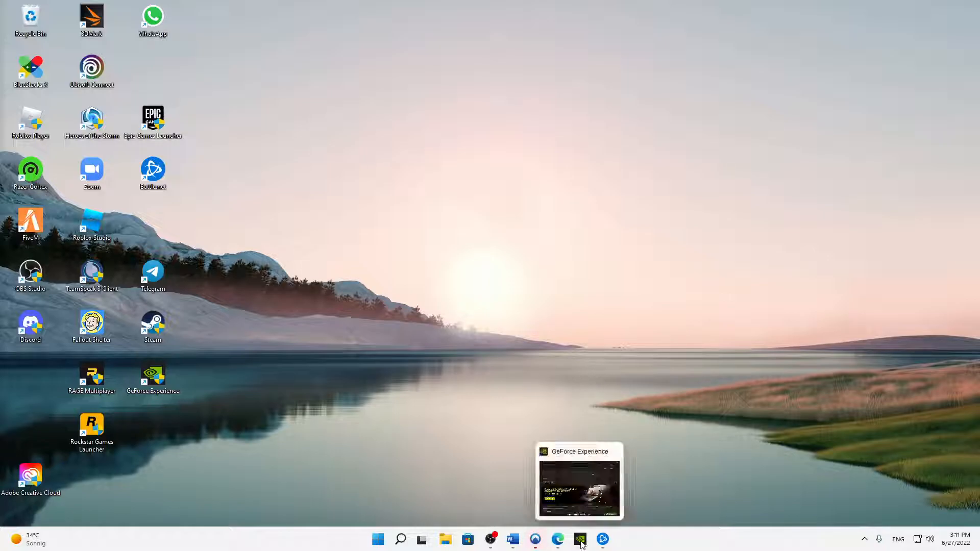
mouse_move(386, 468)
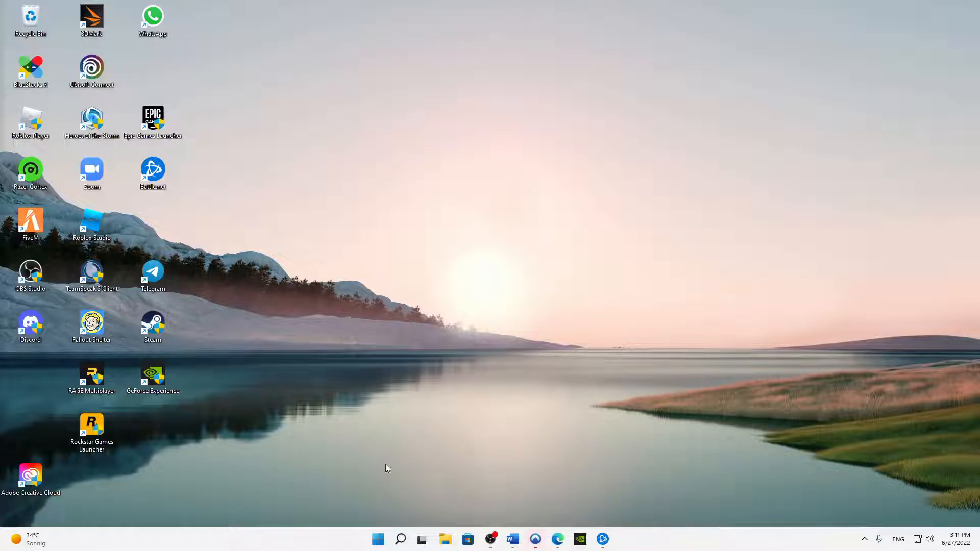
mouse_move(359, 456)
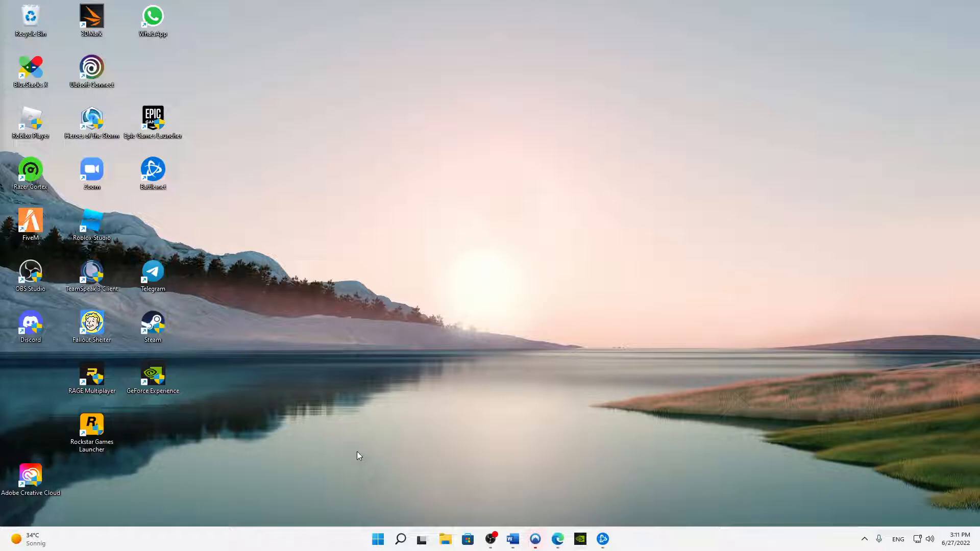
mouse_move(357, 453)
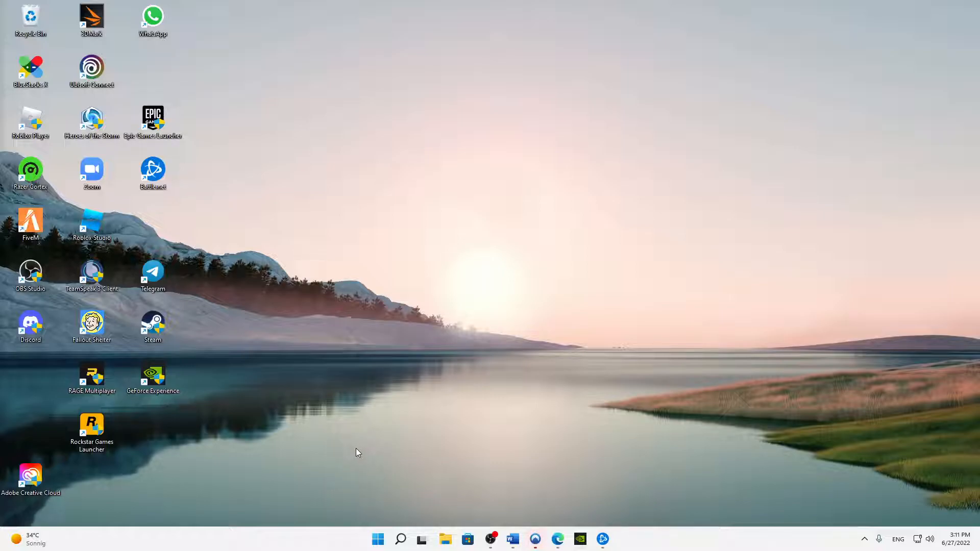
mouse_move(354, 446)
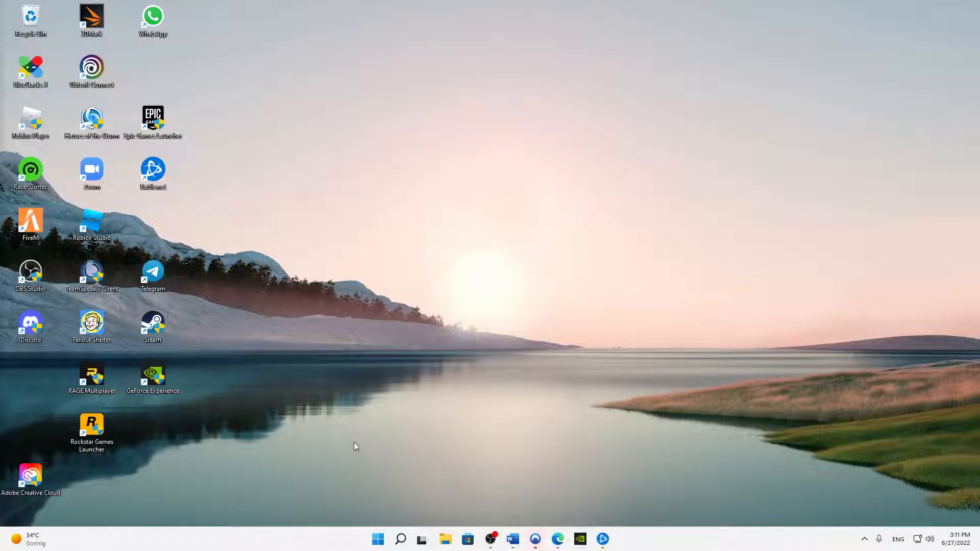
Run %programdata% from the Run dialog to open the ProgramData folder.
key("Win+r")
type("%appdata")
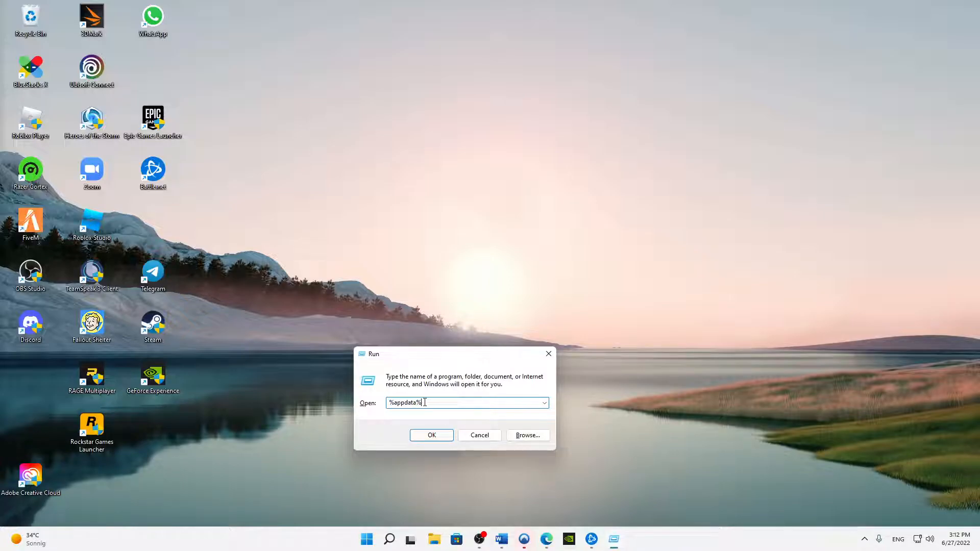
type("%program")
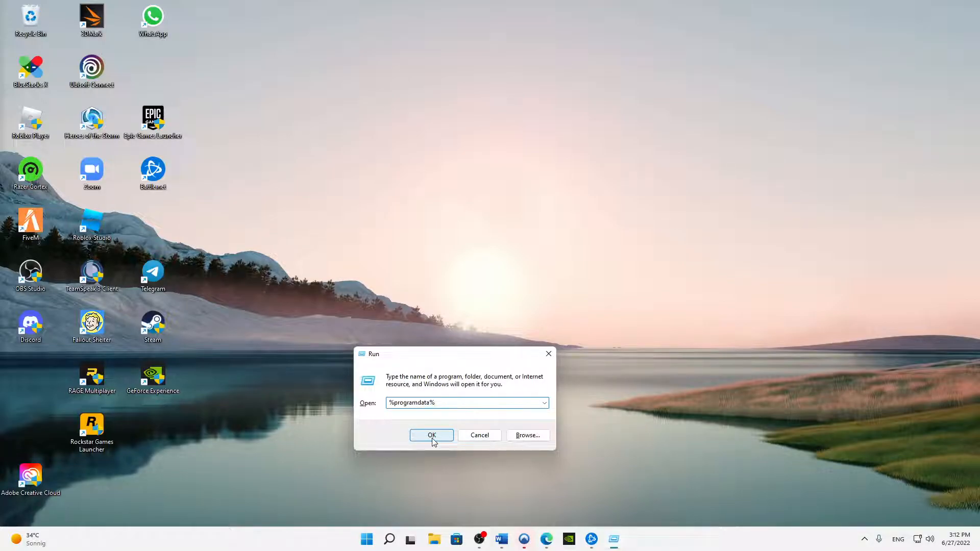
left_click(431, 436)
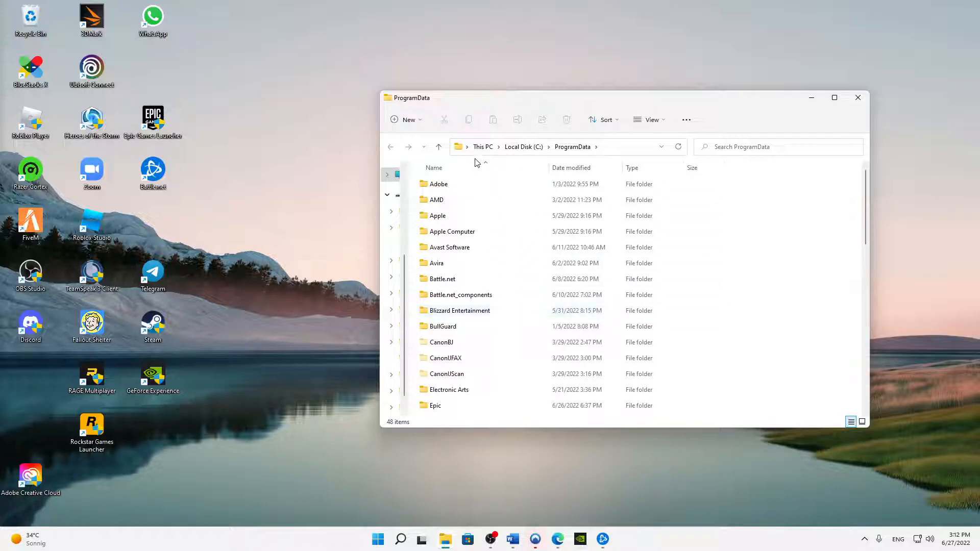
mouse_move(412, 280)
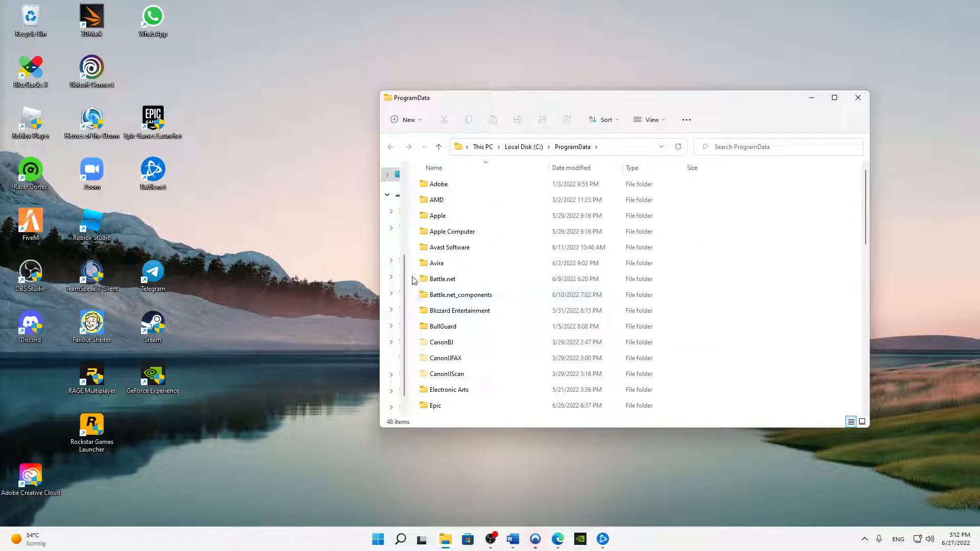
Select Battle.net, Battle.net_components and Blizzard Entertainment in ProgramData and delete them.
left_click(442, 279)
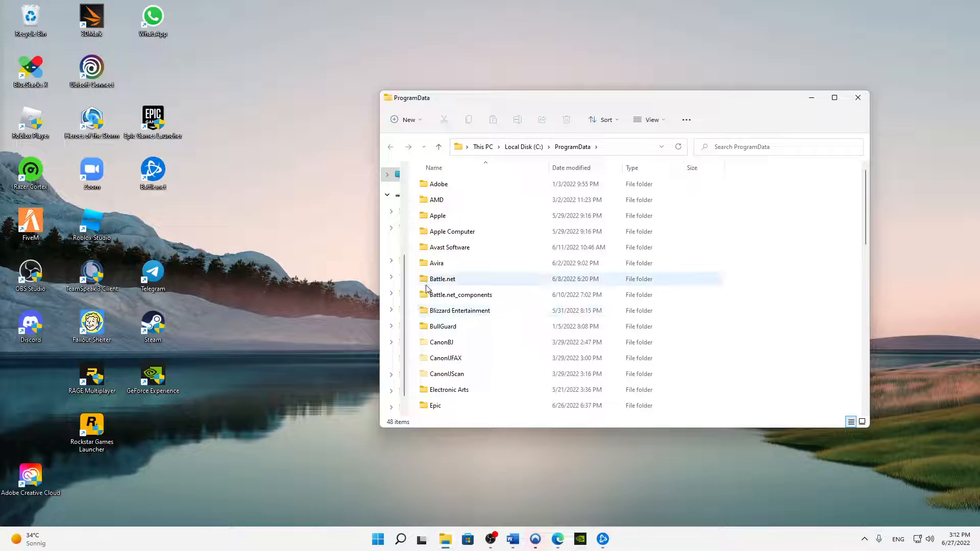
mouse_move(448, 288)
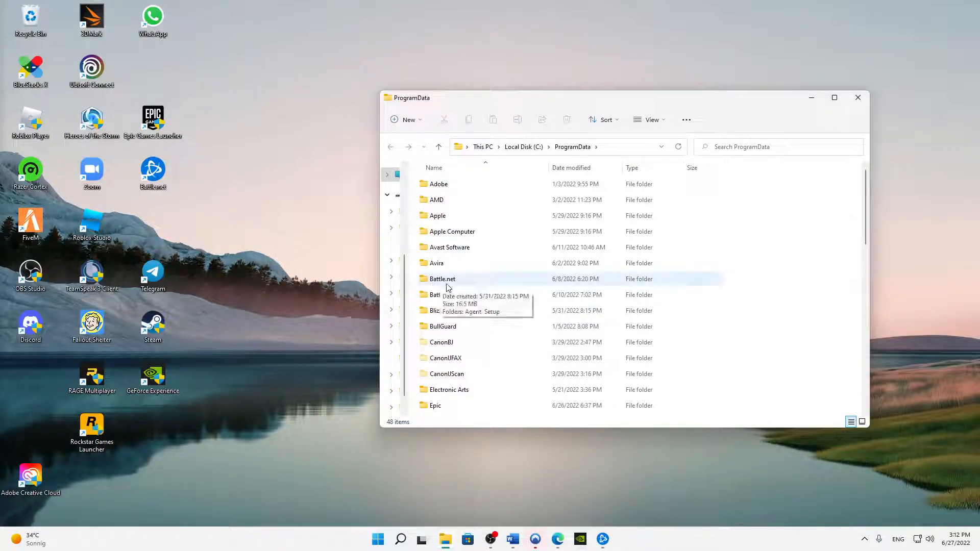
left_click(461, 294)
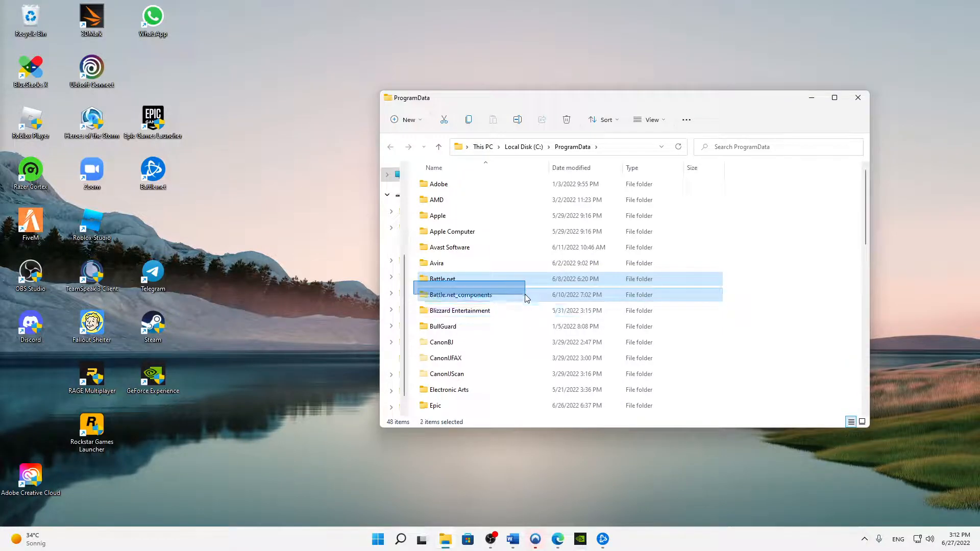
left_click(459, 311)
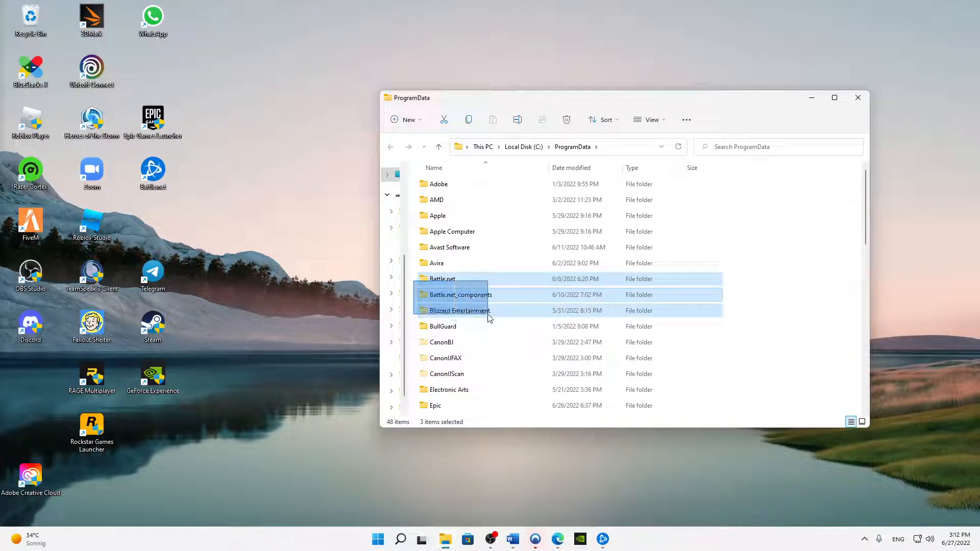
left_click(460, 311)
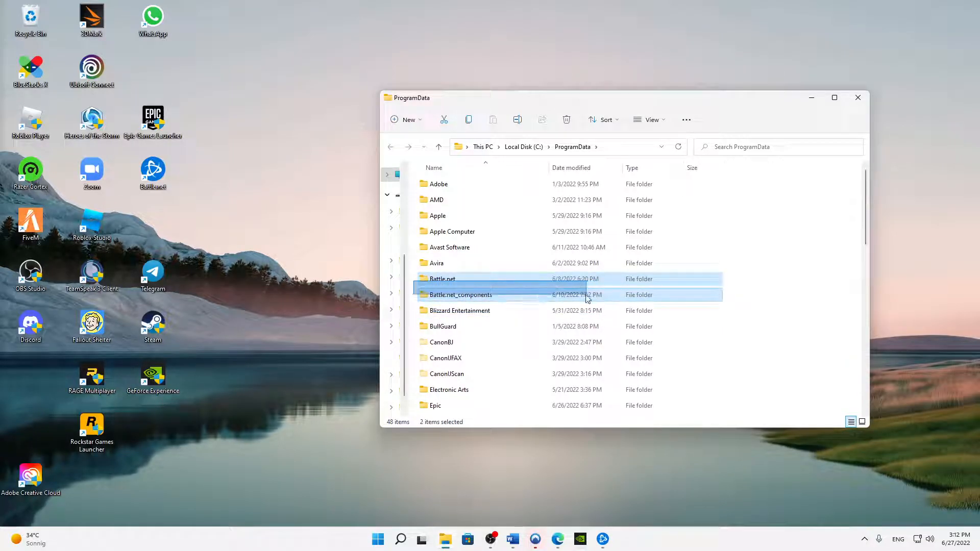
left_click(459, 311)
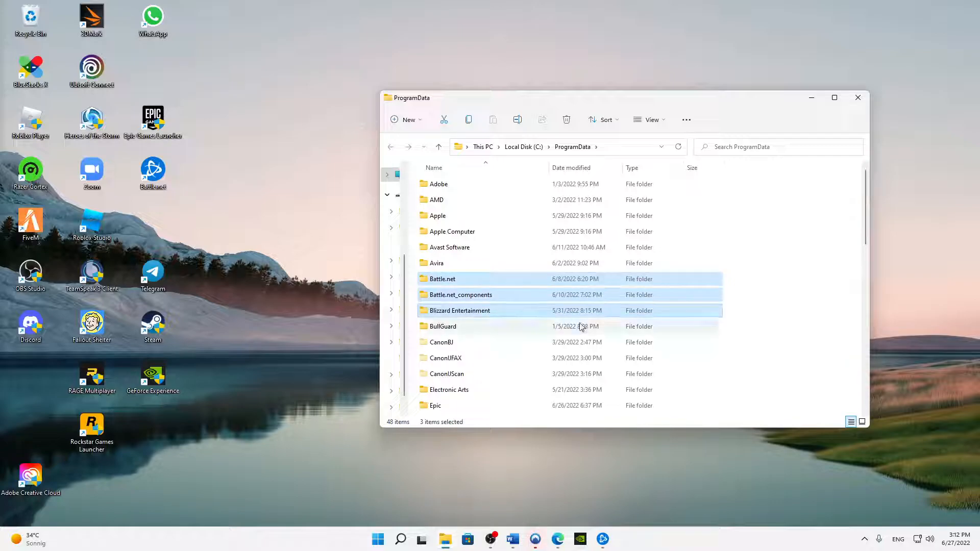
mouse_move(535, 298)
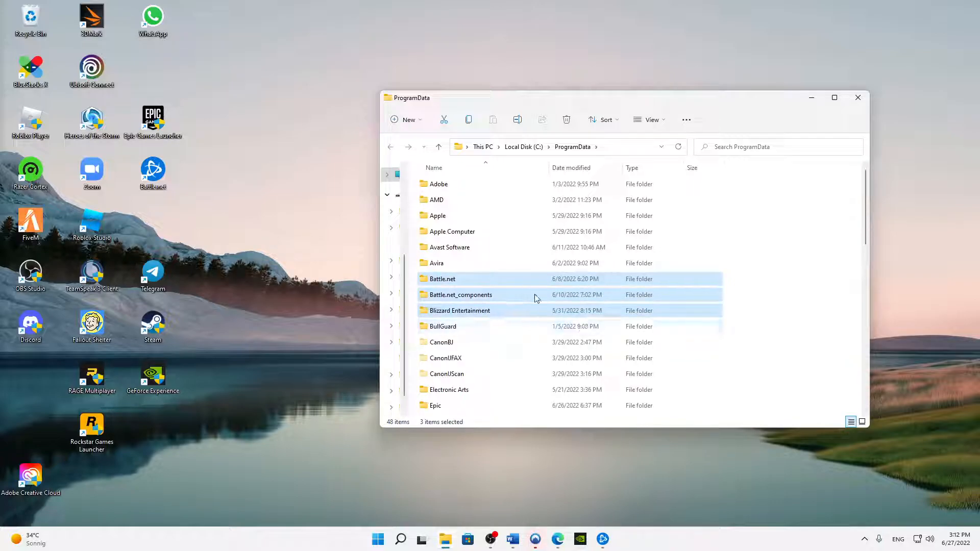
mouse_move(534, 298)
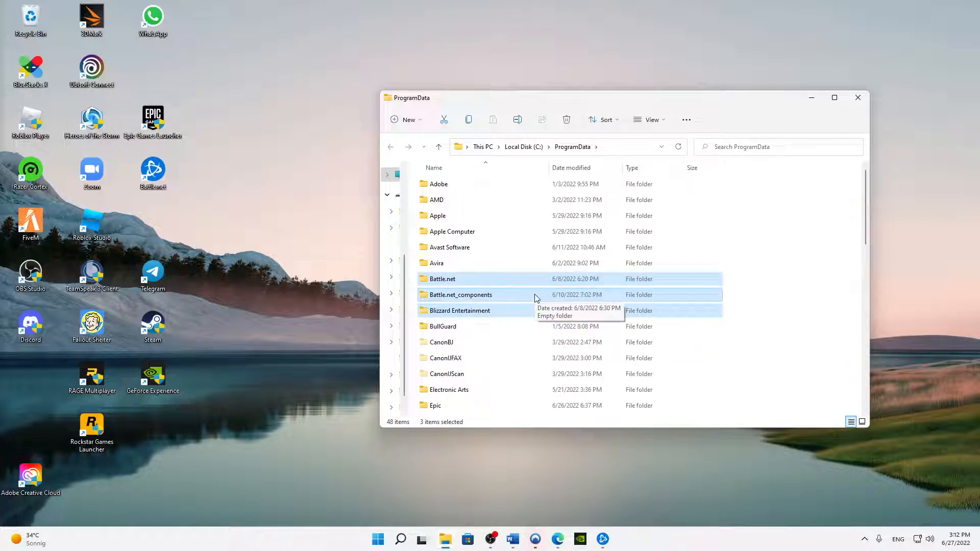
right_click(535, 298)
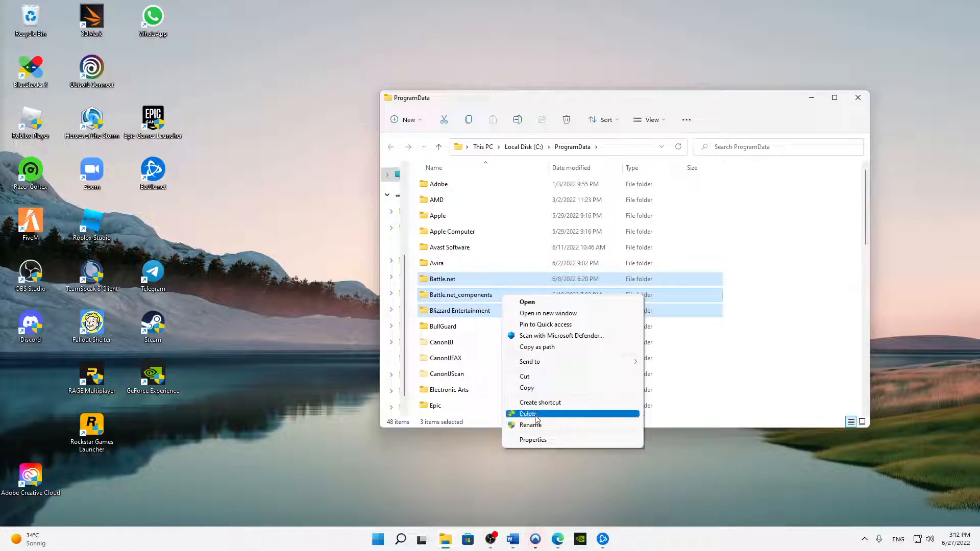
left_click(529, 413)
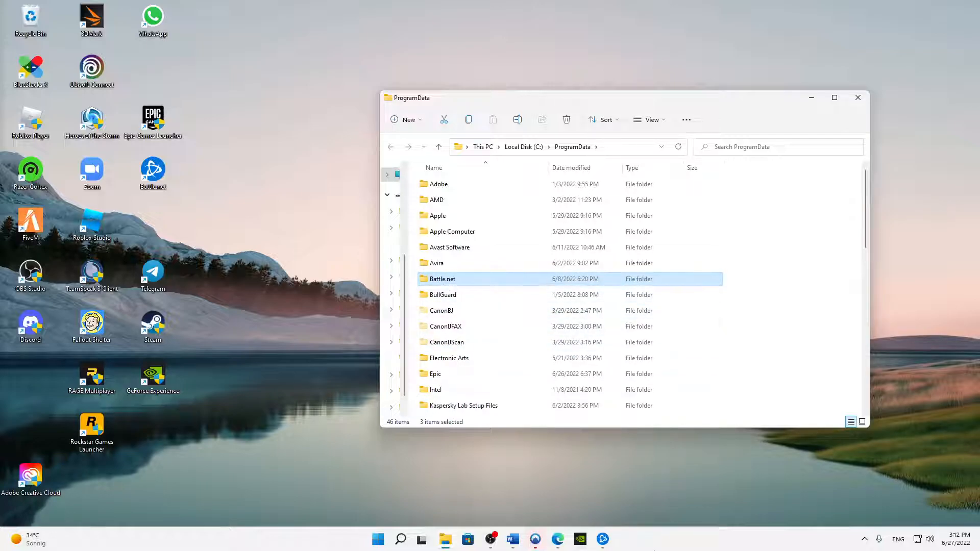
mouse_move(438, 539)
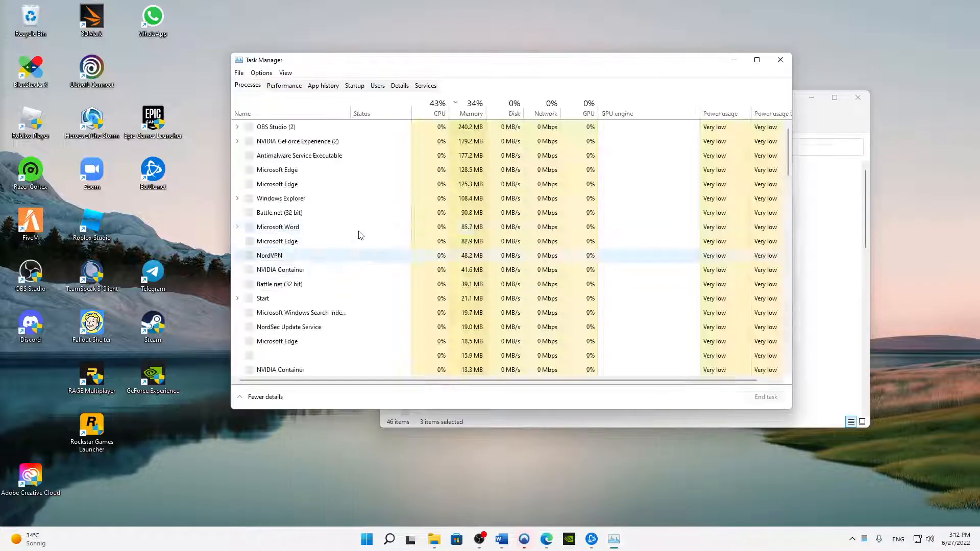
left_click(264, 397)
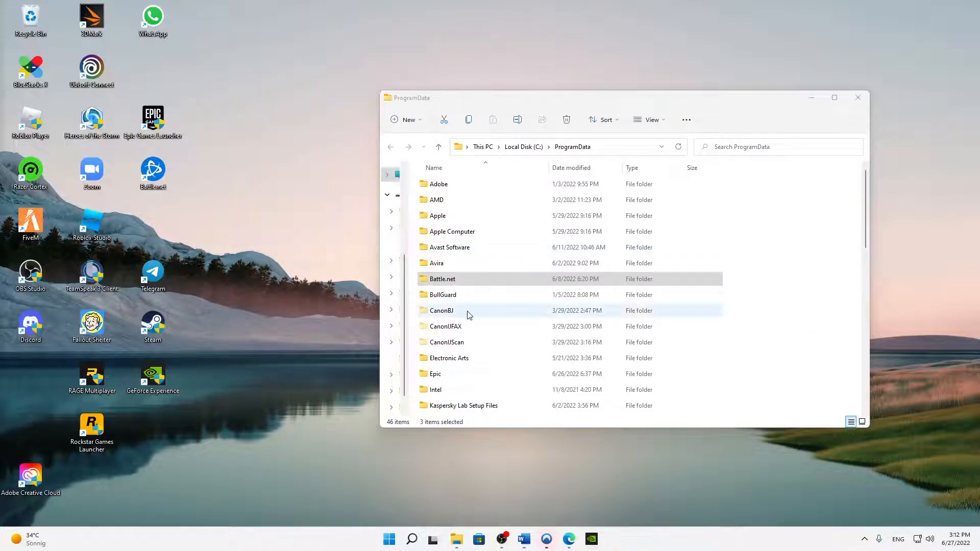
Try deleting the Battle.net folder, which triggers a Folder In Use warning, and launch Task Manager.
right_click(442, 279)
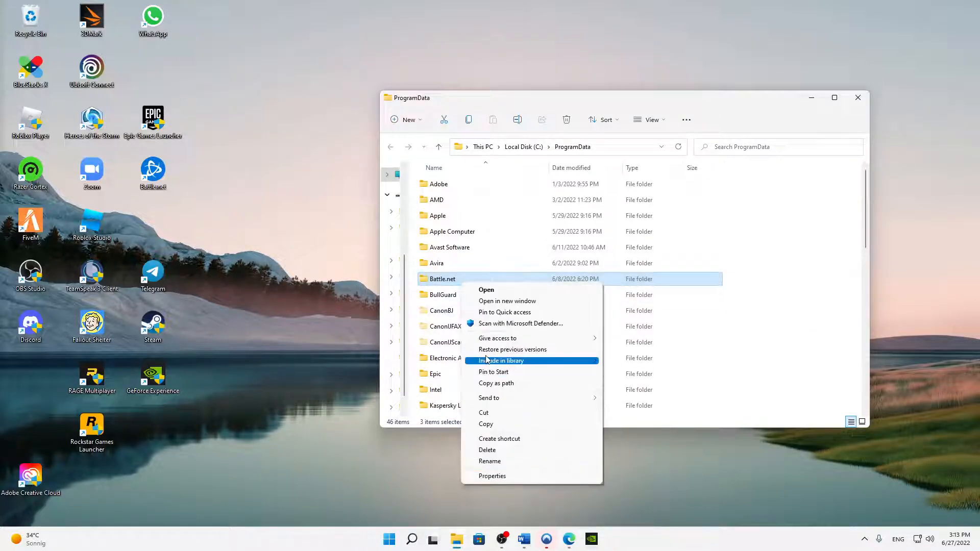
left_click(487, 449)
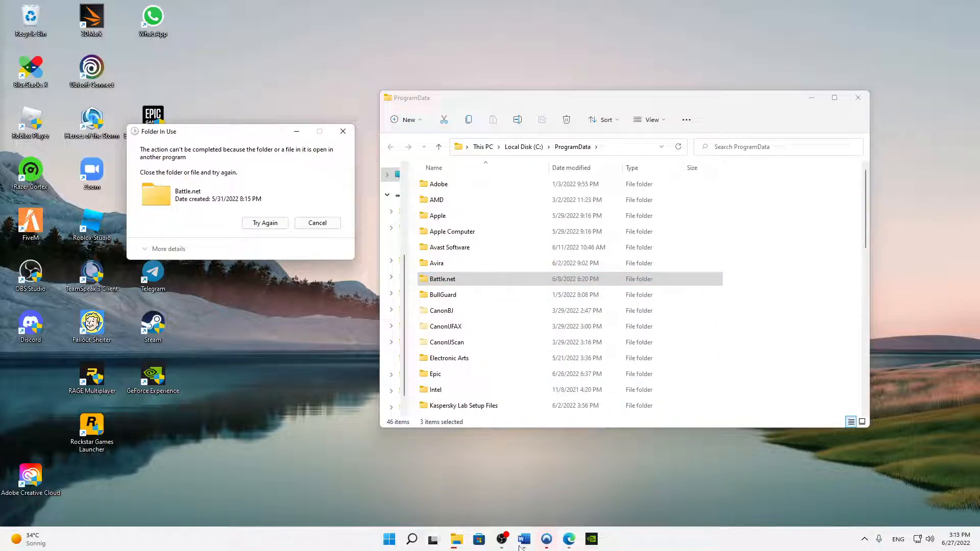
type("tas")
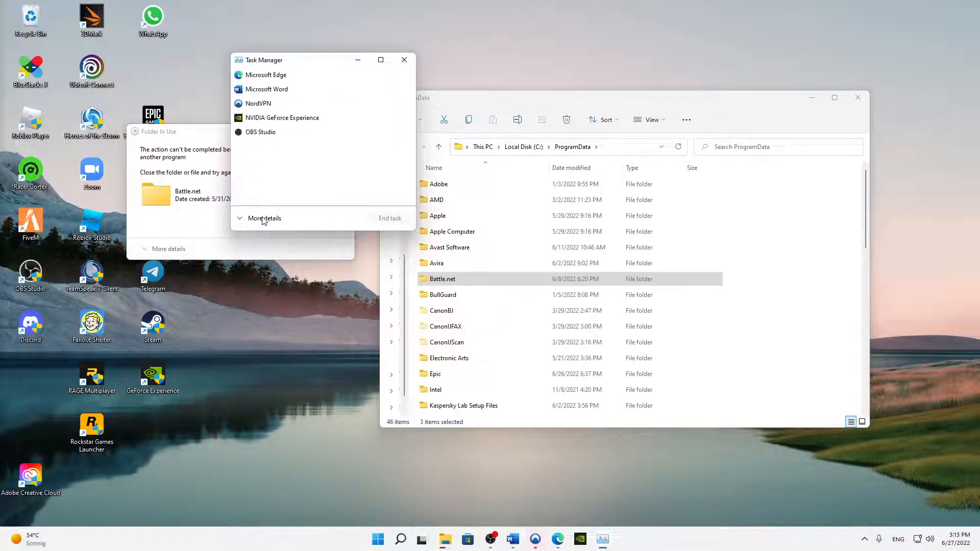
Expand Task Manager's full process list, deal with the blocking process, and close ProgramData.
left_click(265, 218)
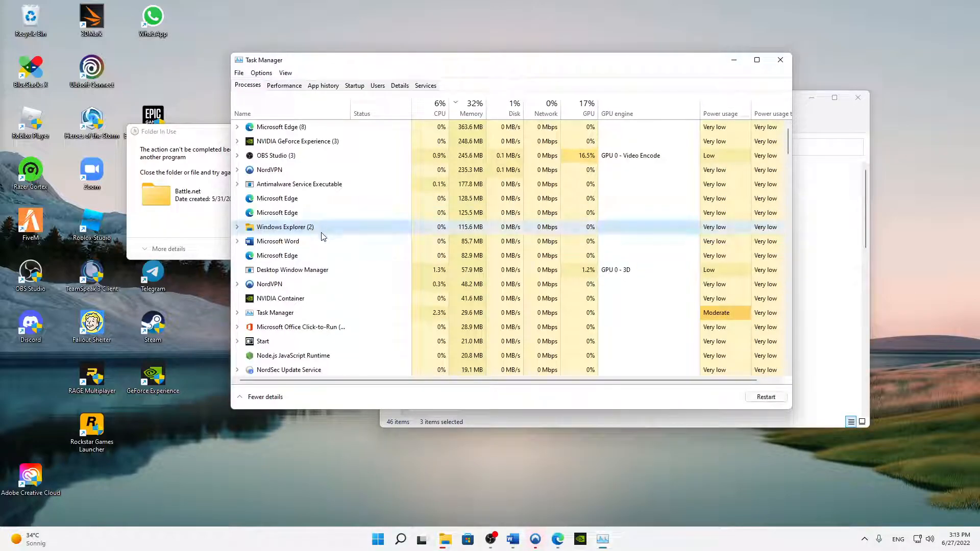
scroll("down", 3)
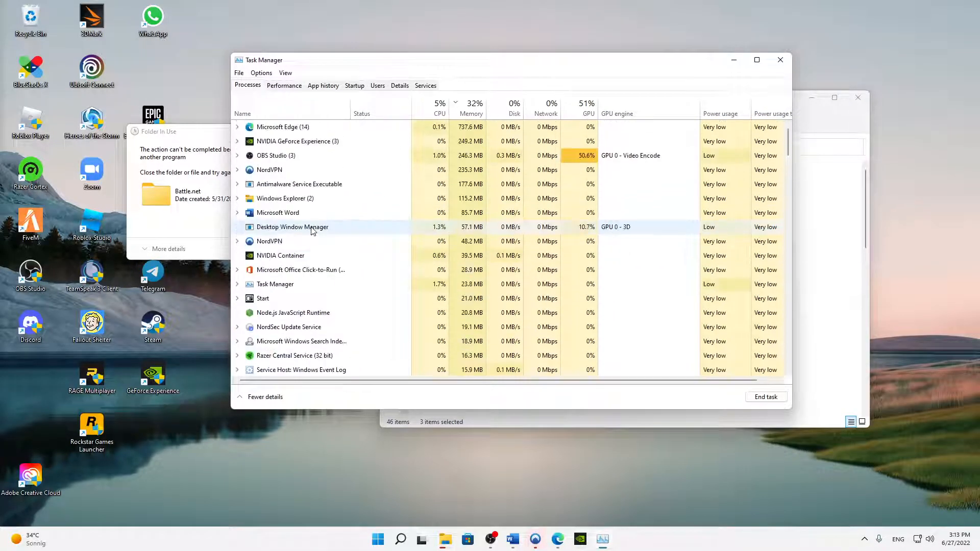
scroll("down", 3)
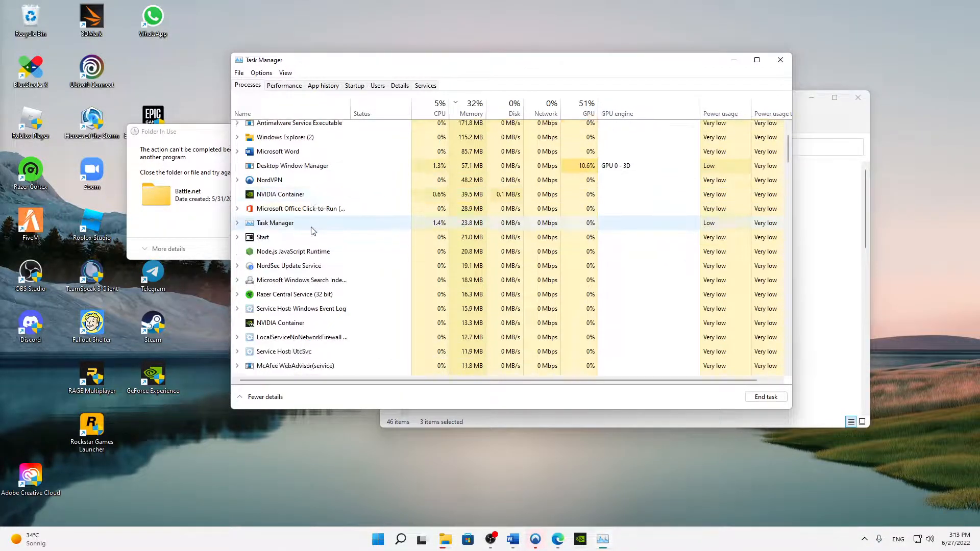
scroll("down", 3)
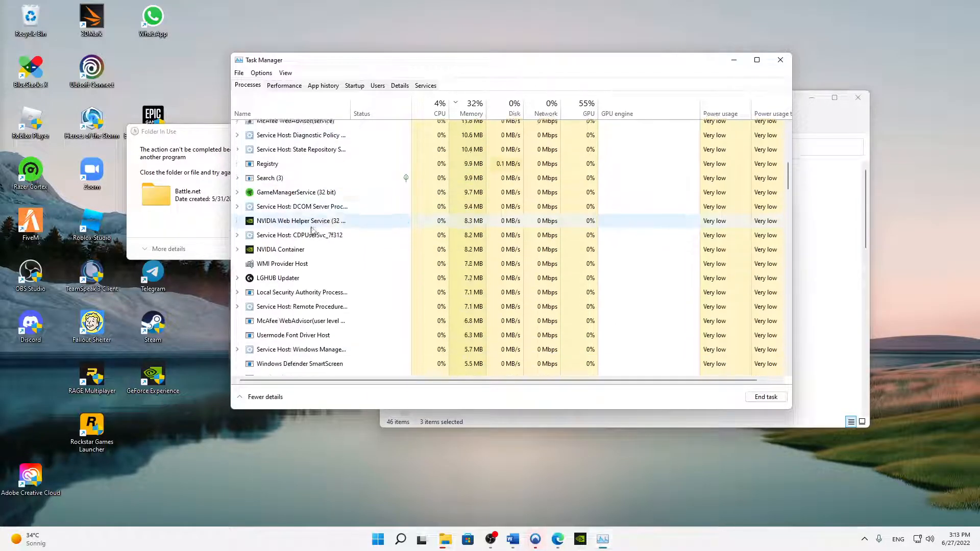
scroll("down", 3)
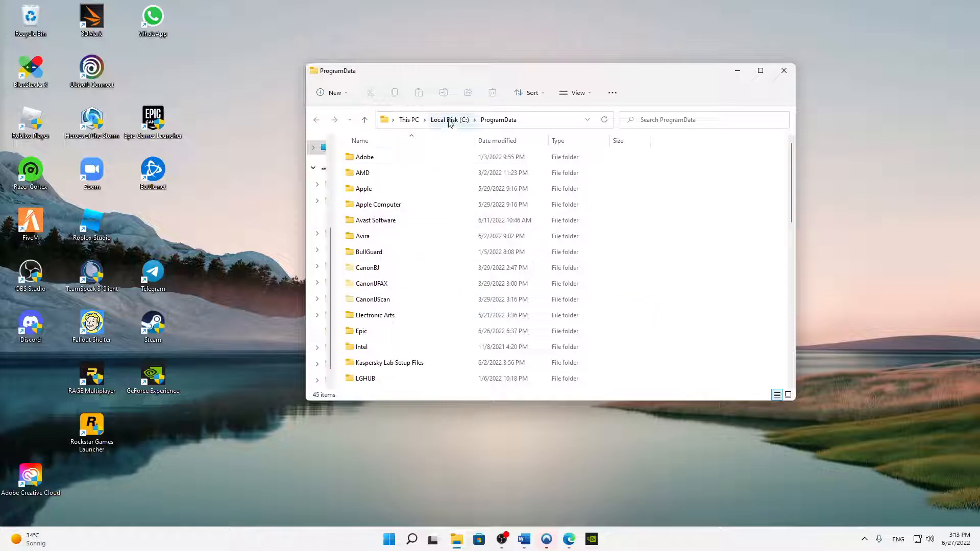
left_click(364, 157)
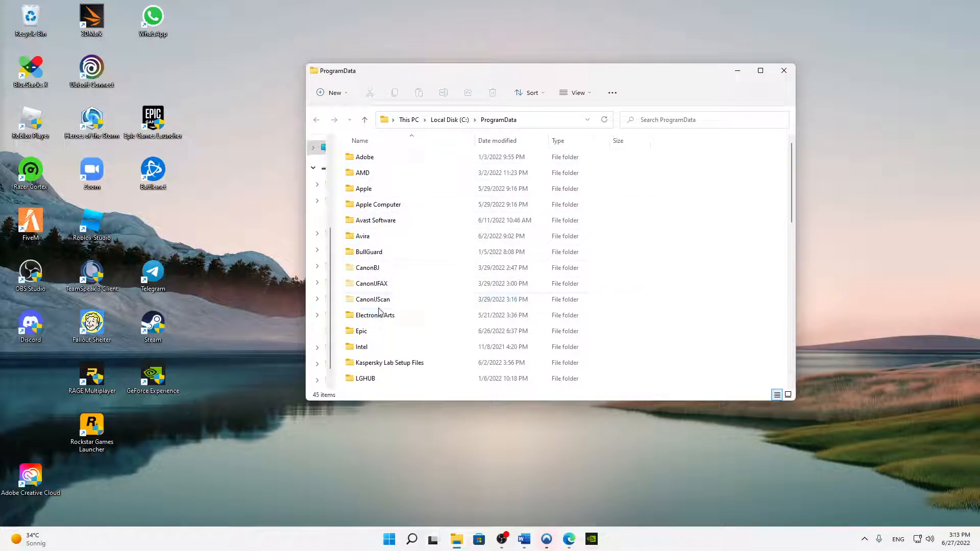
mouse_move(359, 263)
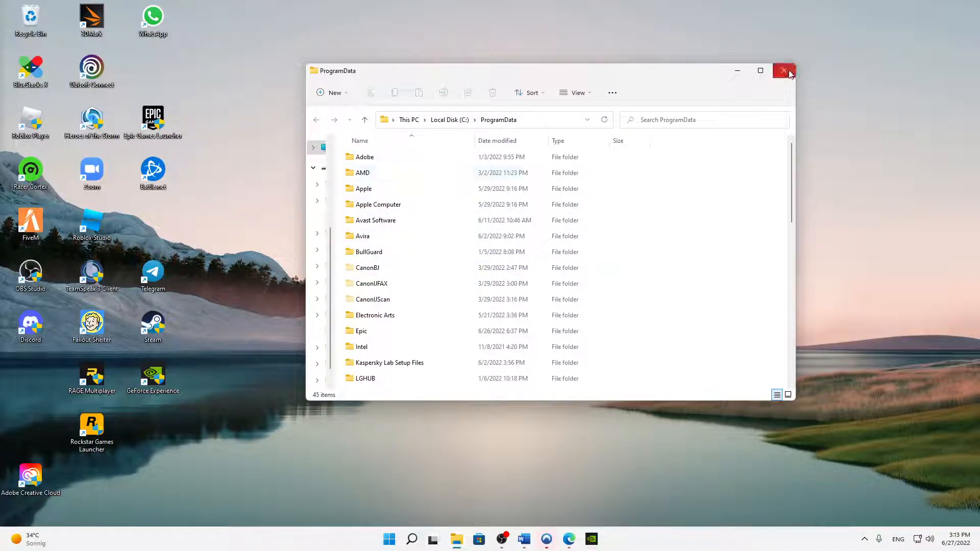
left_click(783, 69)
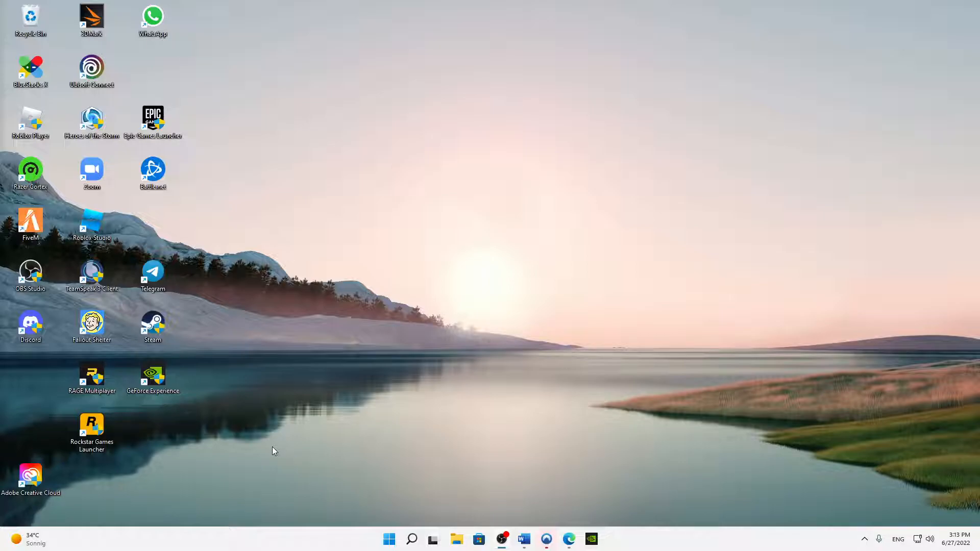
Run %appdata%, delete the Battle.net folder in Roaming, and close the window.
key("Win+r")
type("%appdata%")
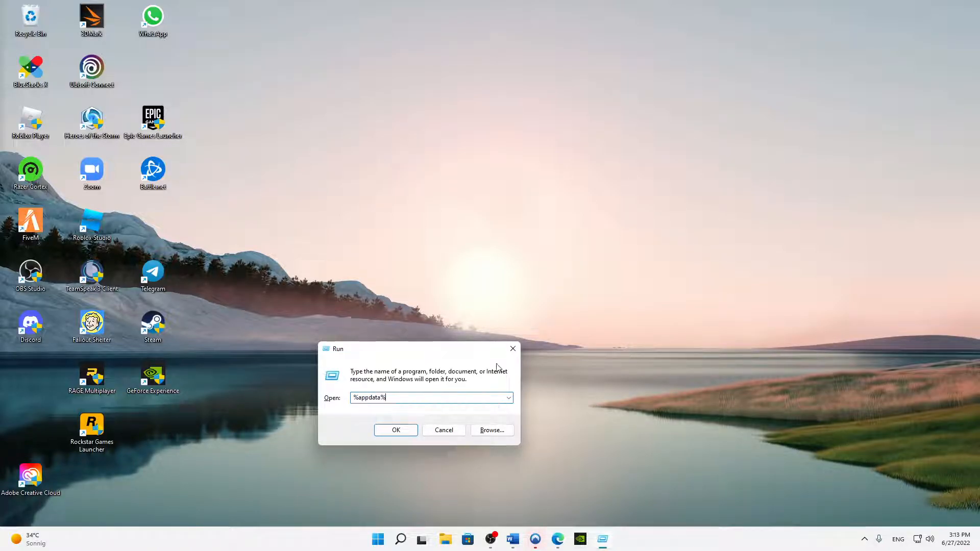
left_click(396, 430)
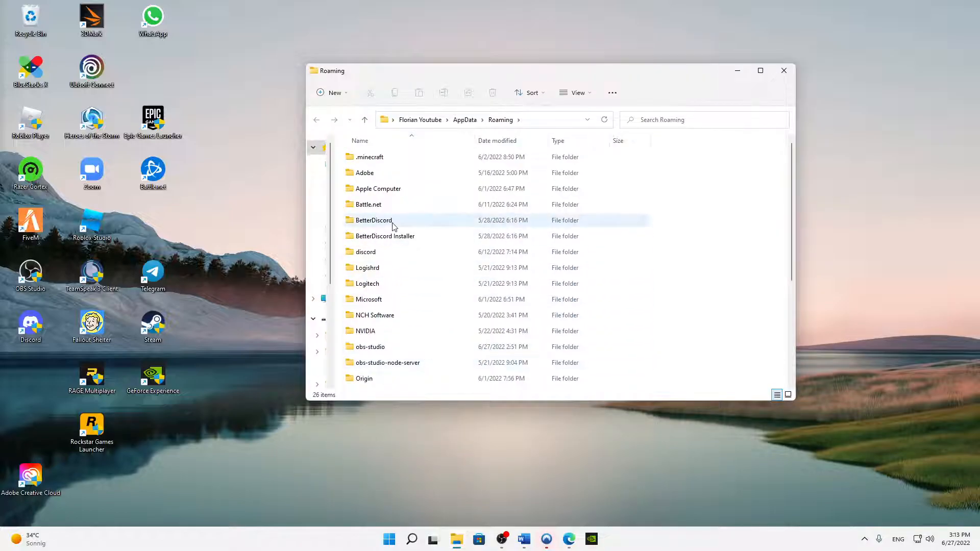
left_click(368, 204)
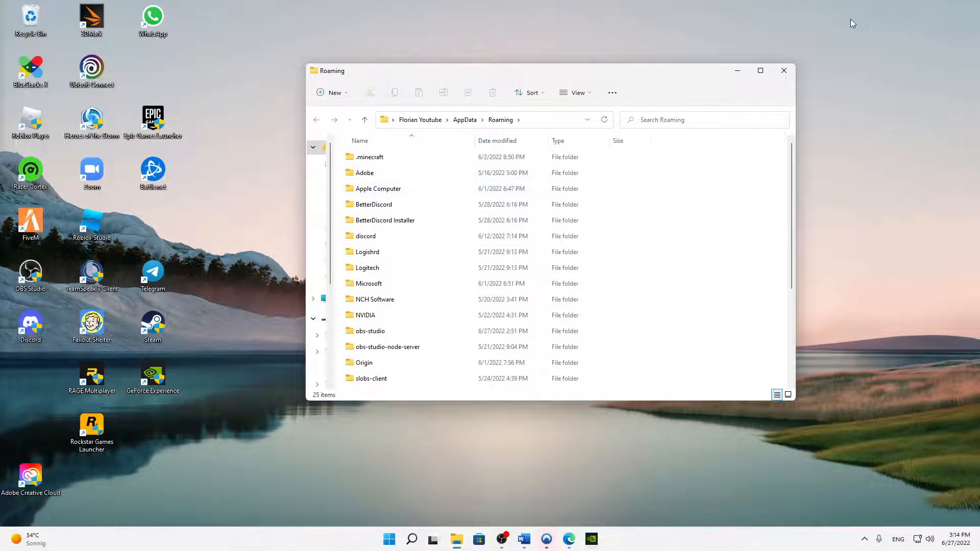
left_click(783, 70)
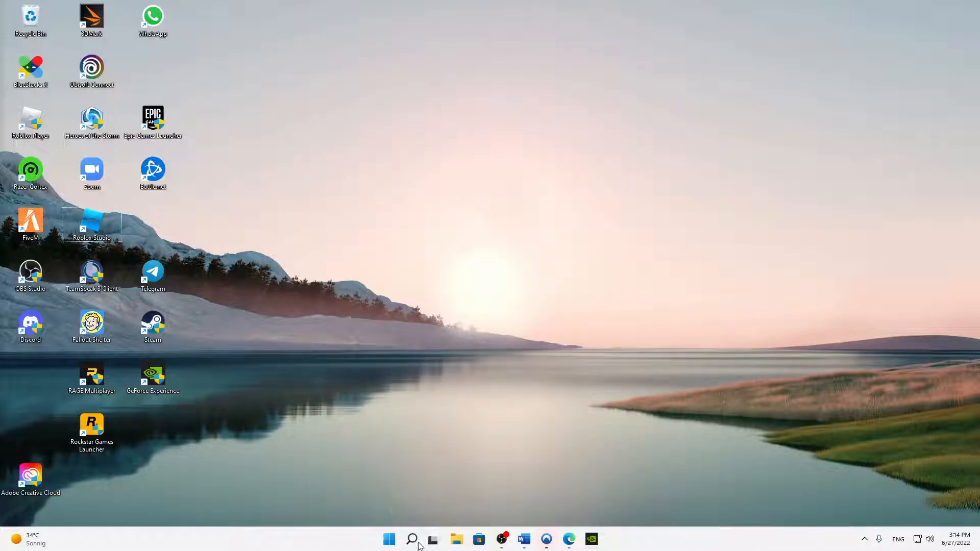
Open Settings via search and reach Privacy & security's Firewall & network protection page.
left_click(412, 539)
type("sett")
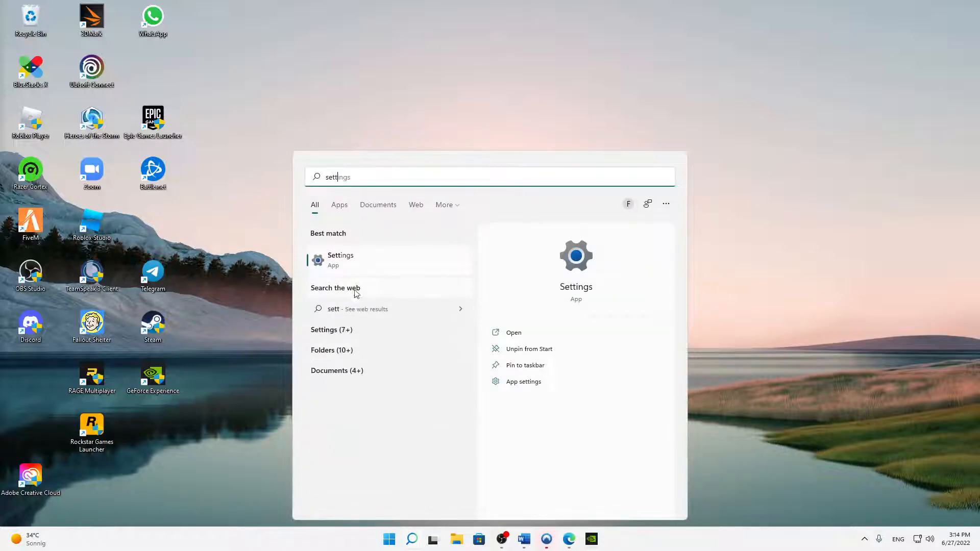
left_click(341, 259)
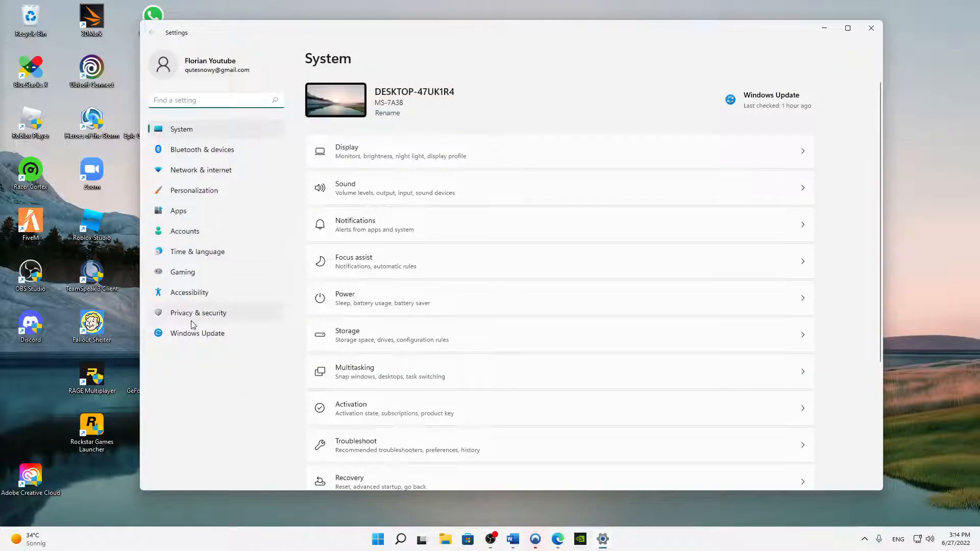
left_click(199, 312)
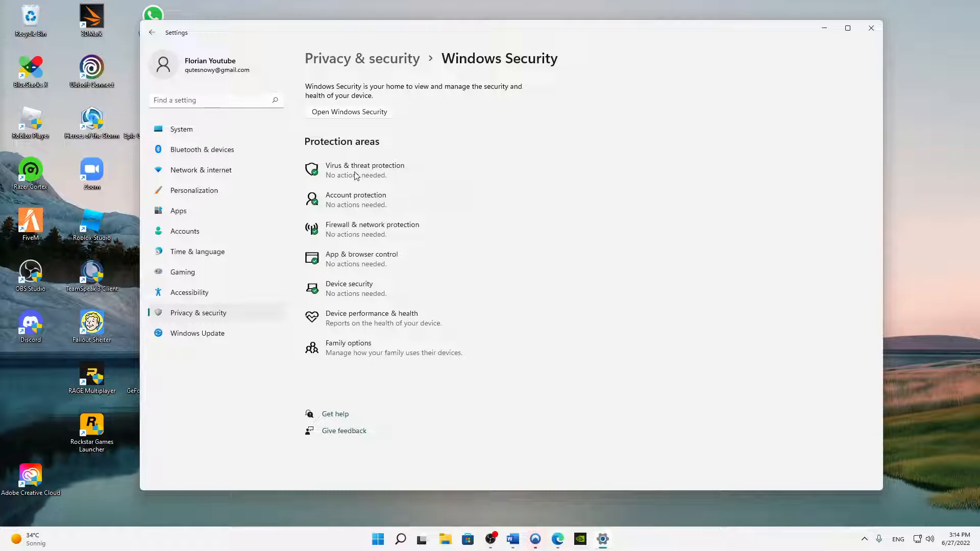
left_click(349, 112)
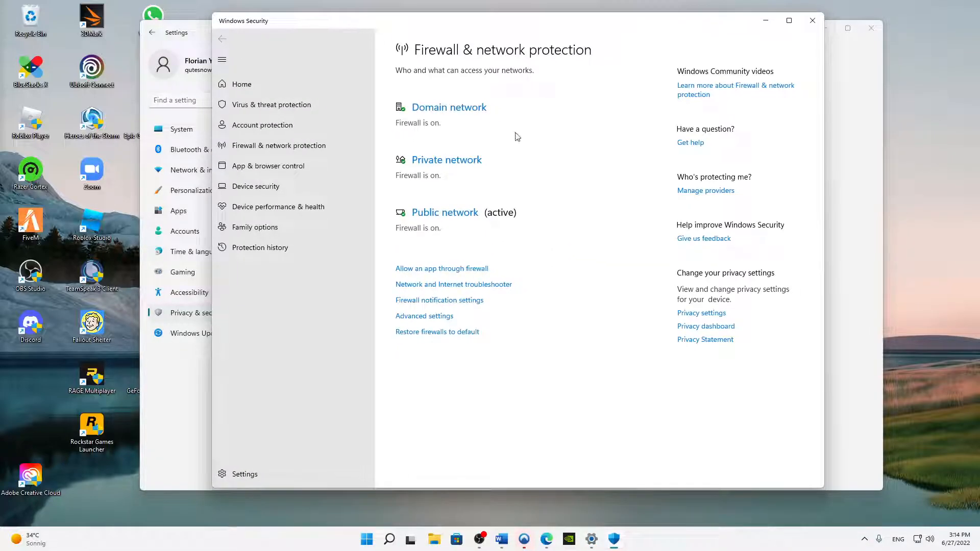
mouse_move(436, 274)
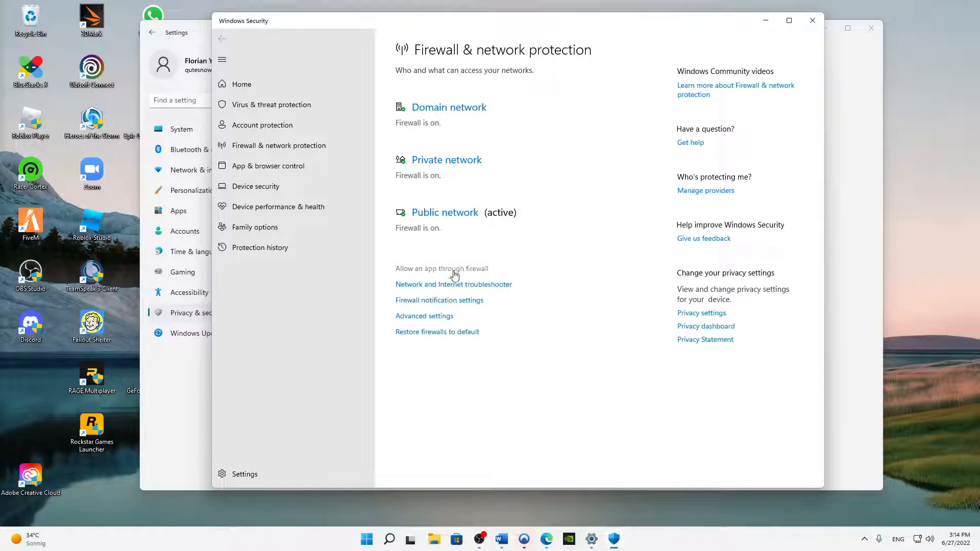
Open the firewall's Allowed apps list and unlock it with Change settings.
left_click(441, 268)
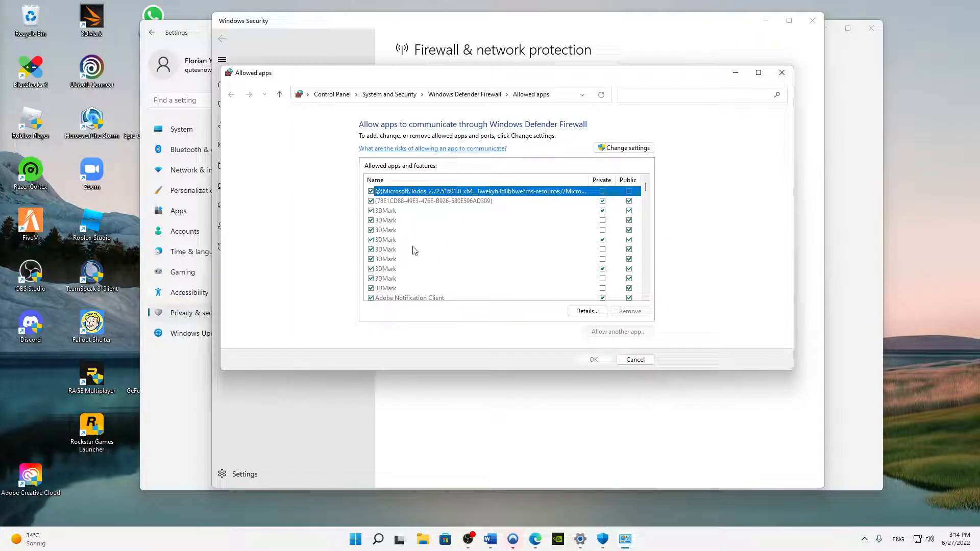
scroll("down", 3)
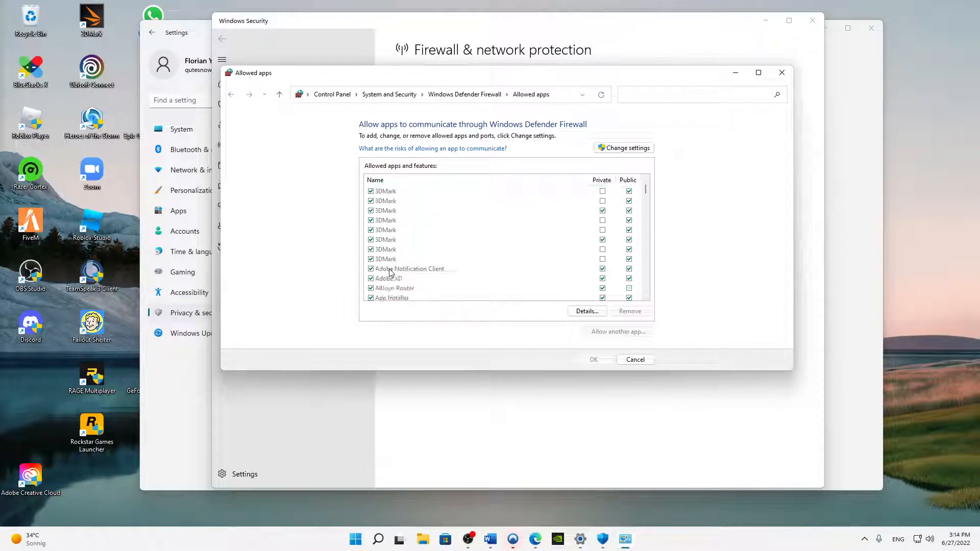
scroll("down", 3)
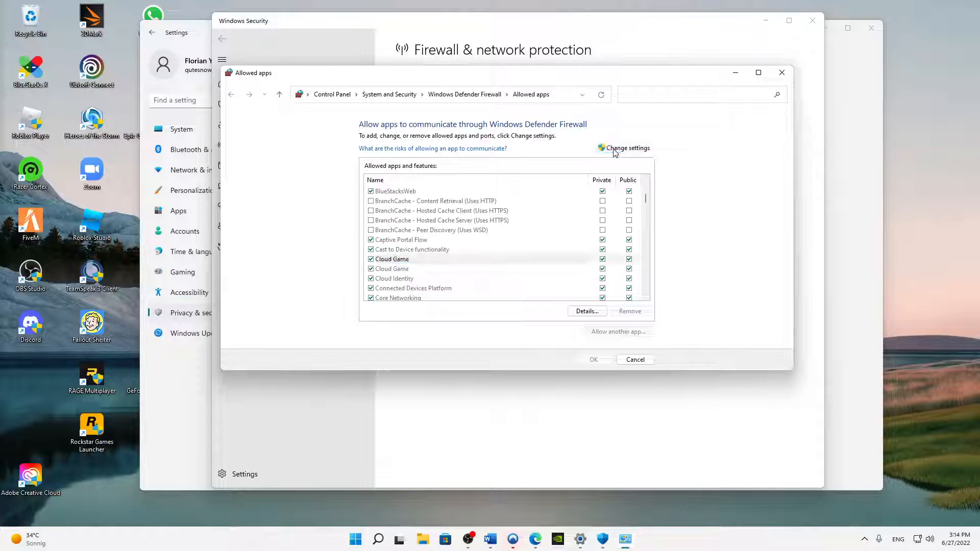
left_click(627, 148)
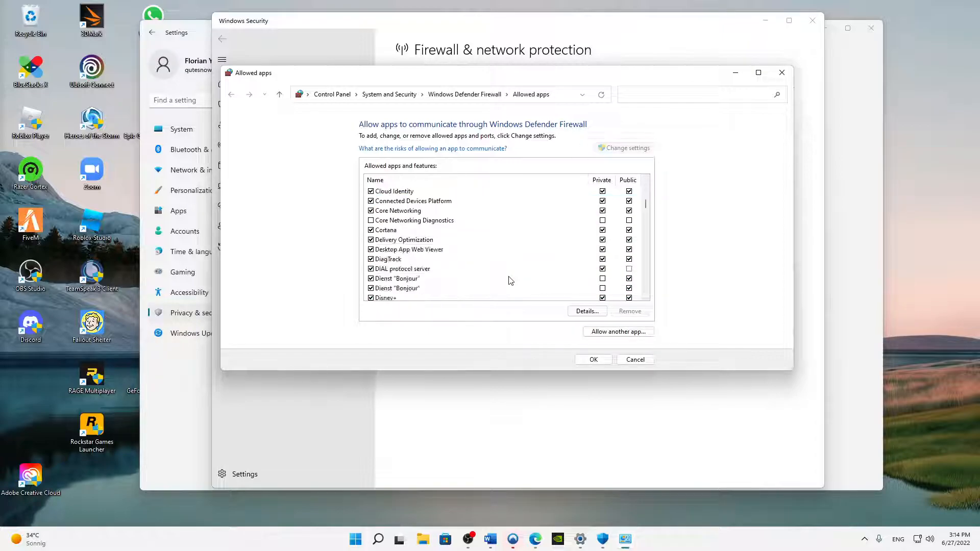
Tick Firefox's Public network box, then close Windows Security.
scroll("down", 3)
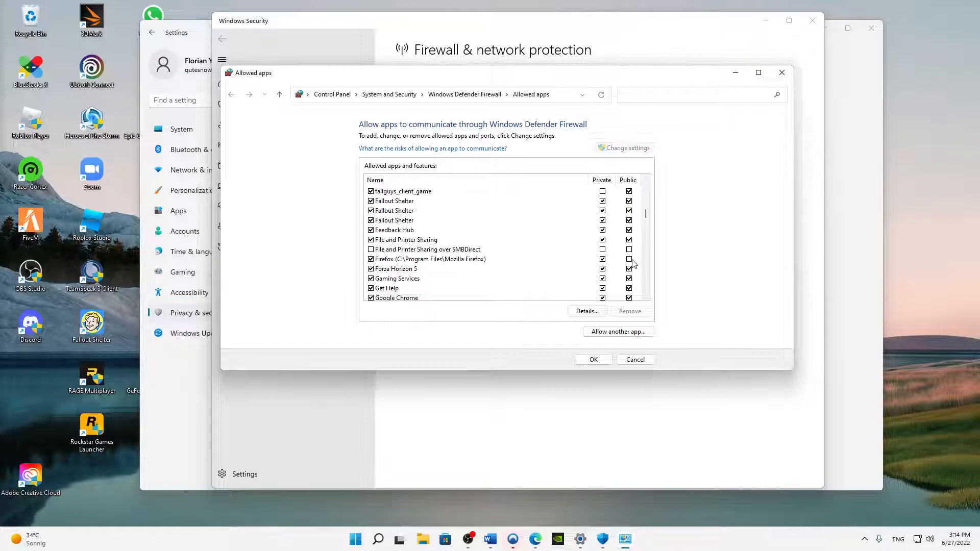
left_click(430, 259)
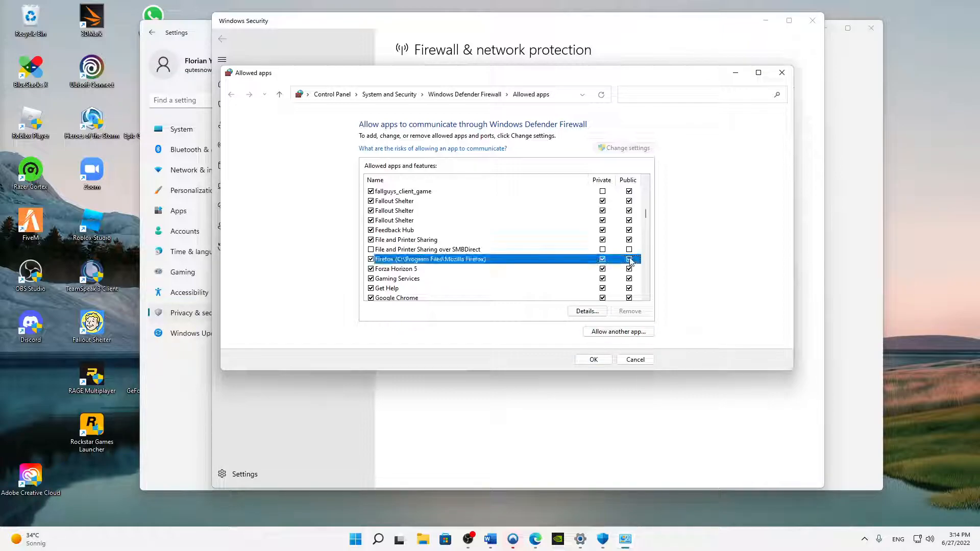
left_click(629, 259)
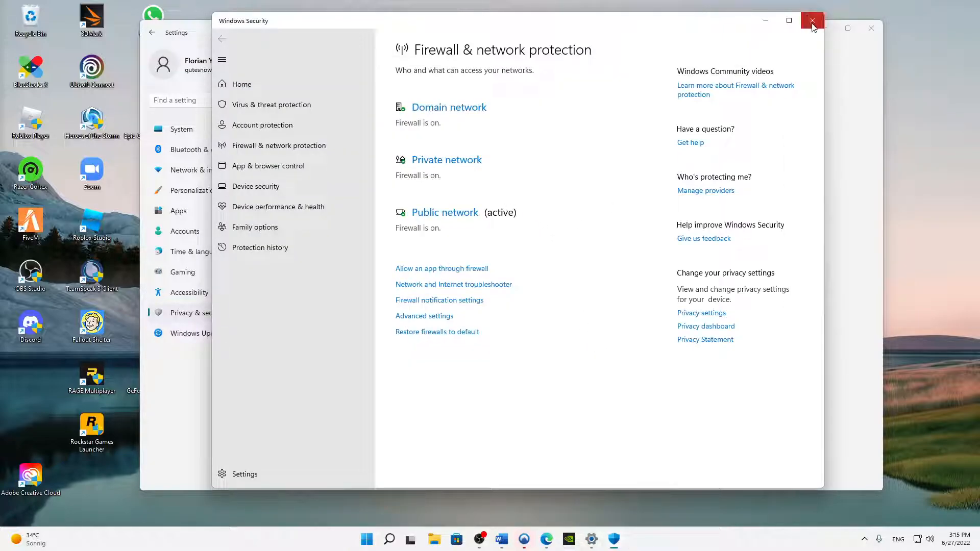
left_click(813, 20)
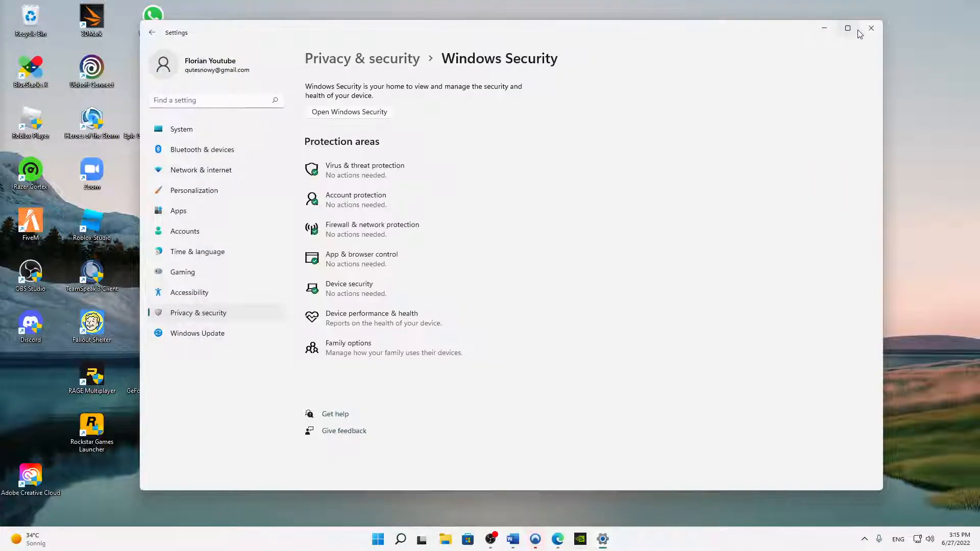
Close Settings, restore Task Manager's detailed view, and expand the NordVPN and Microsoft Word groups.
left_click(870, 28)
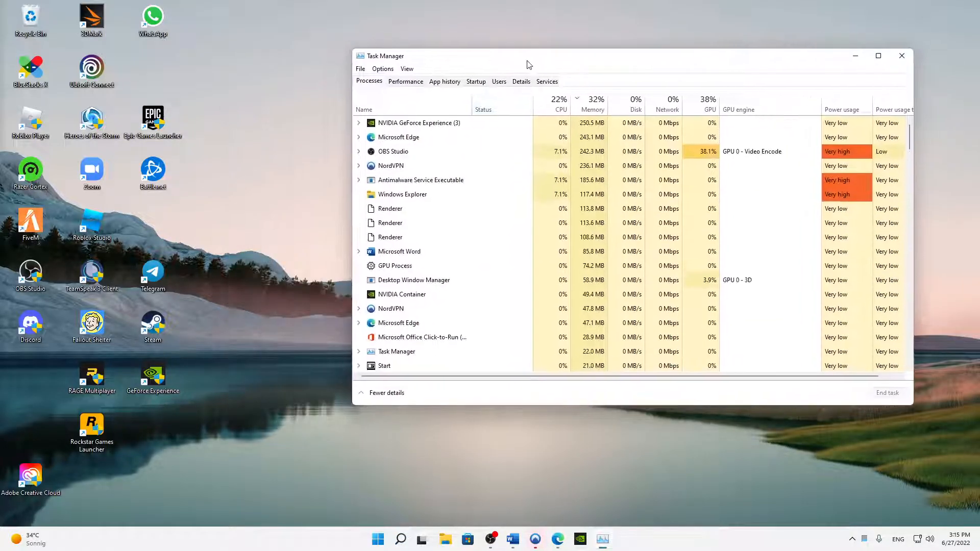
left_click(386, 393)
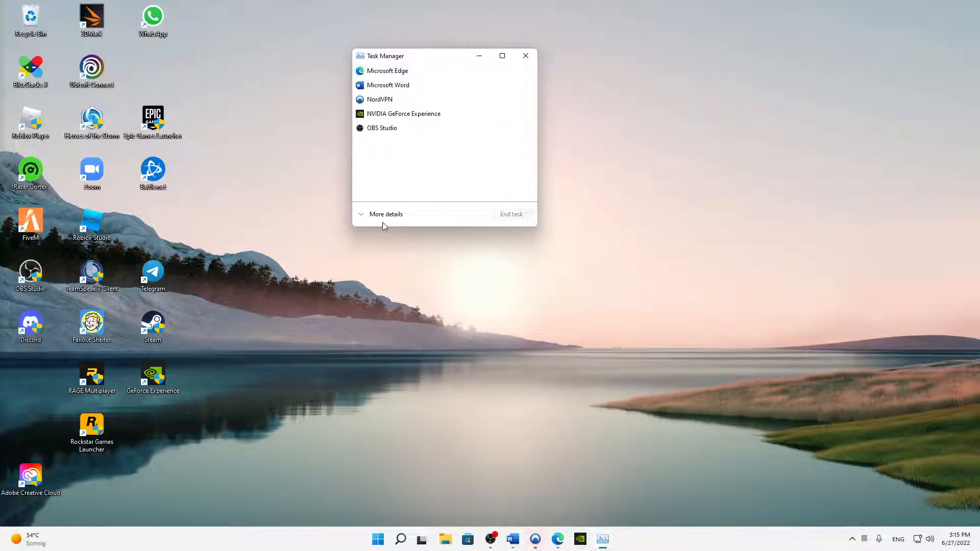
left_click(386, 214)
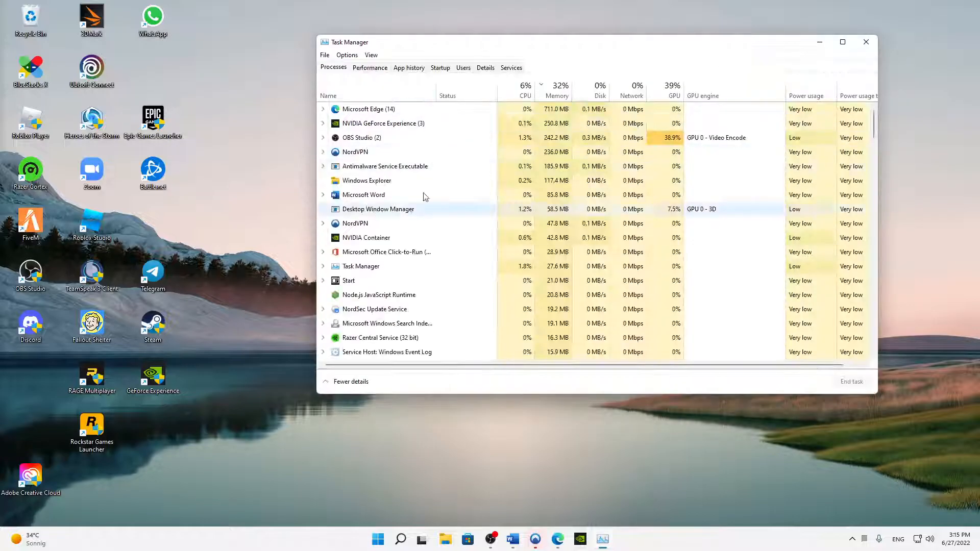
left_click(369, 109)
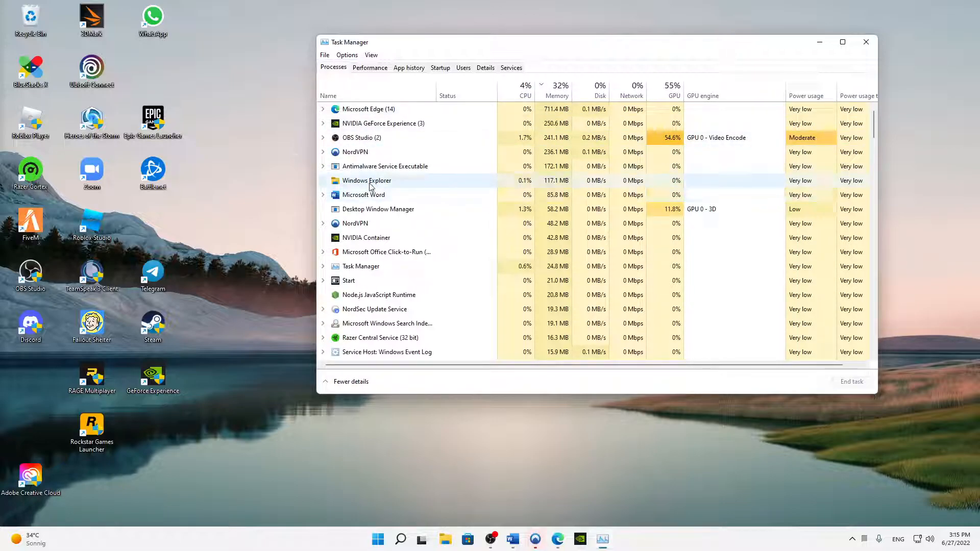
left_click(356, 223)
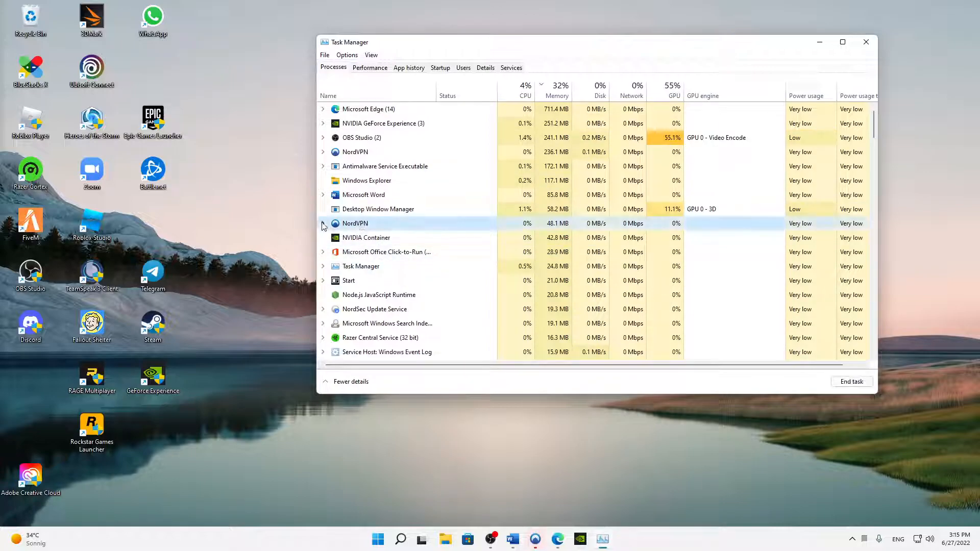
left_click(323, 223)
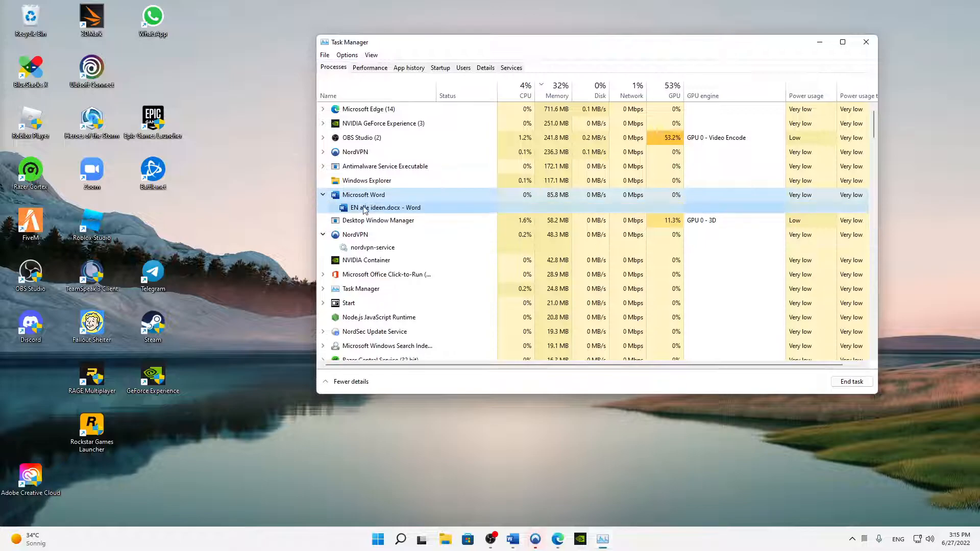
Set WINWORD.EXE to Realtime priority from Details, confirm, and close Task Manager.
right_click(364, 194)
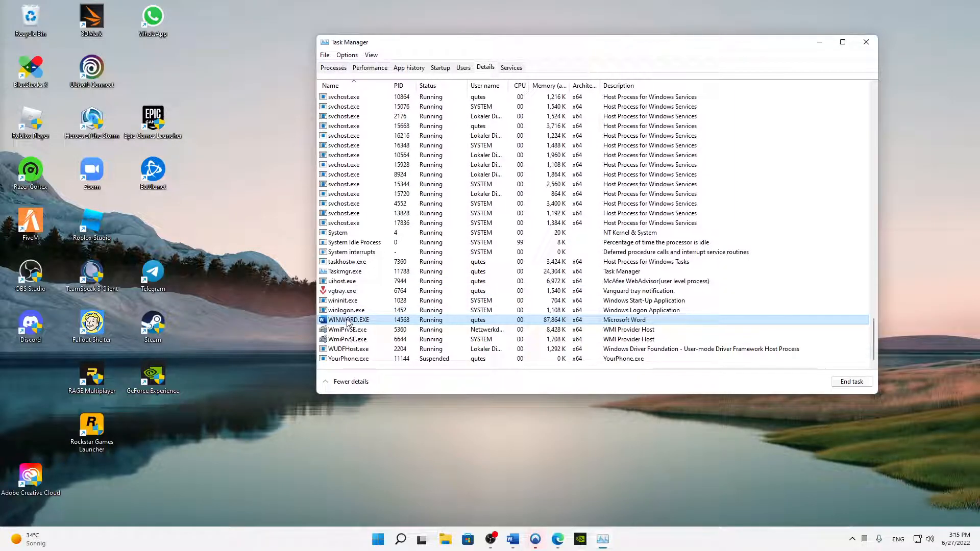
right_click(347, 320)
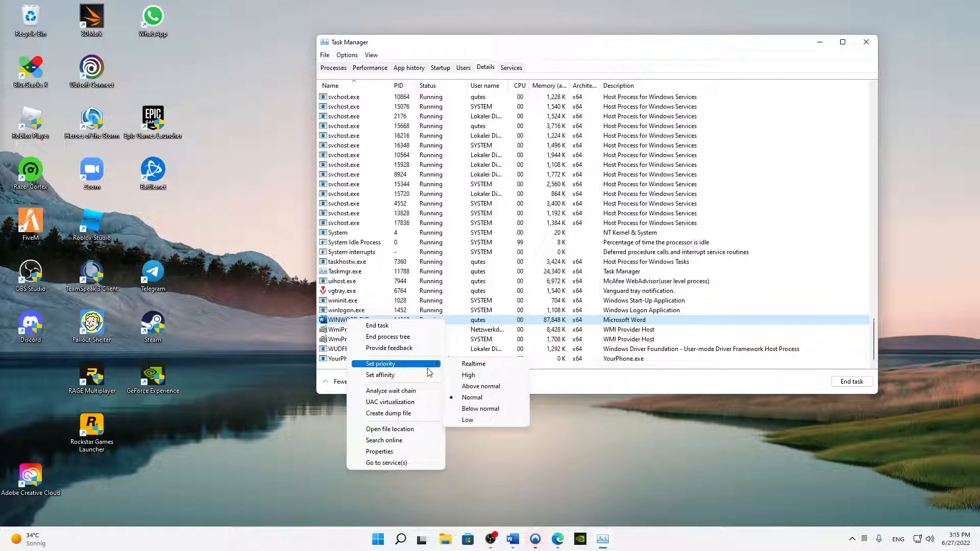
mouse_move(472, 397)
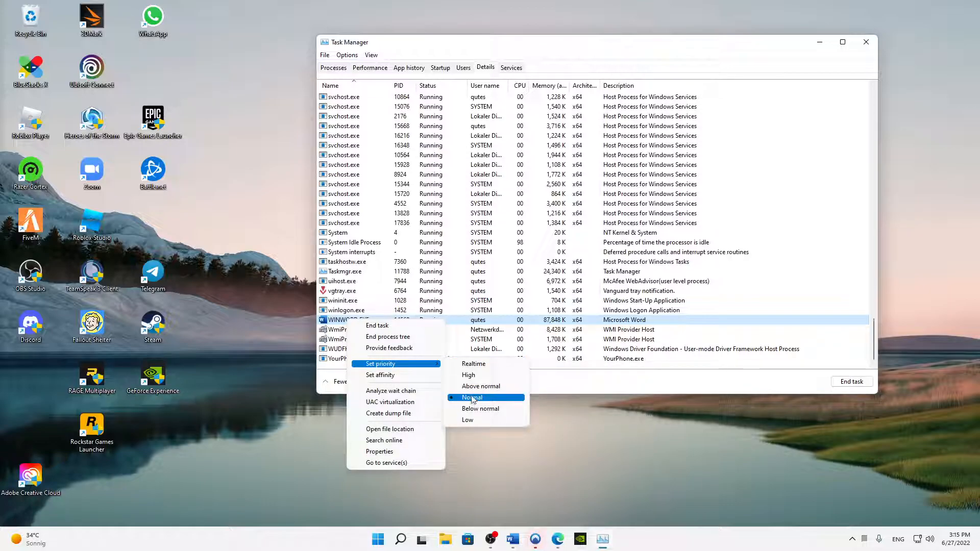
mouse_move(481, 386)
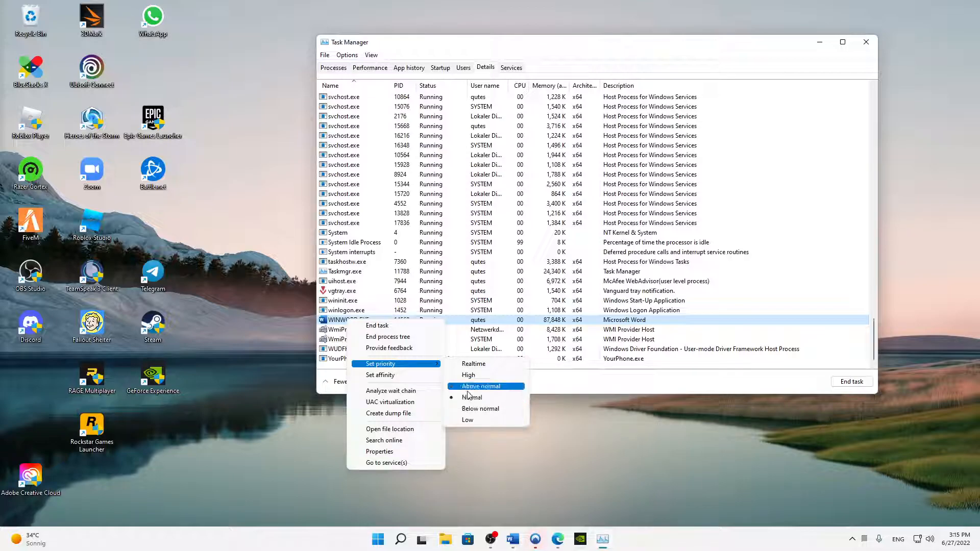
mouse_move(468, 375)
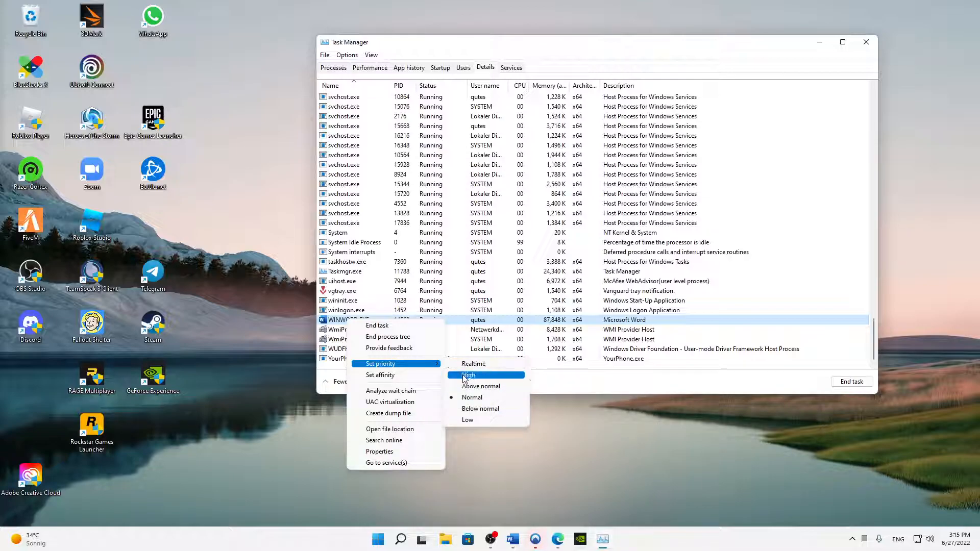
mouse_move(477, 386)
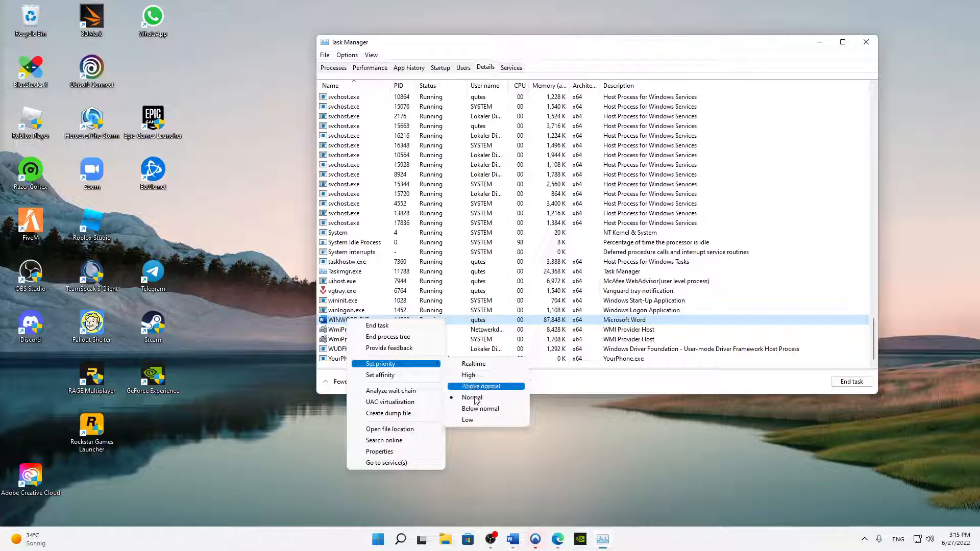
mouse_move(474, 364)
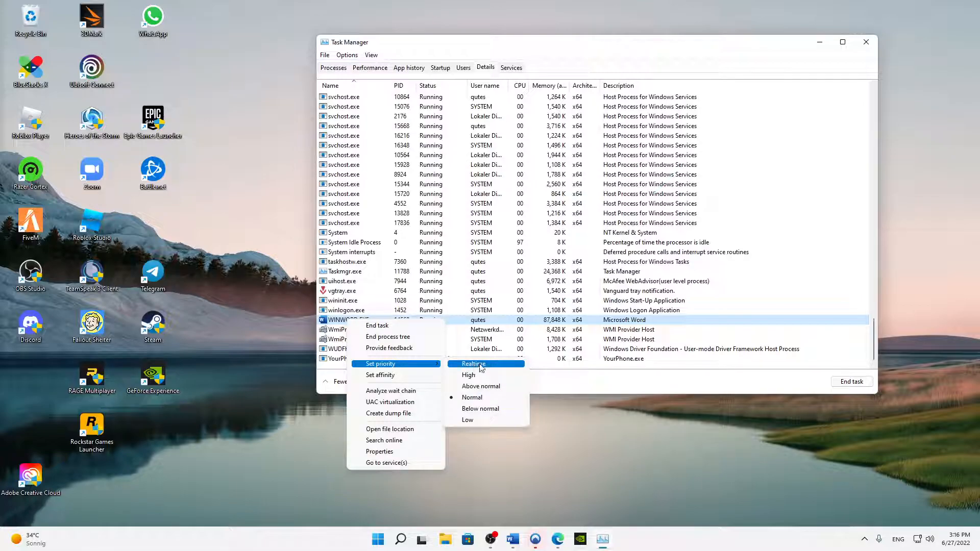
left_click(471, 364)
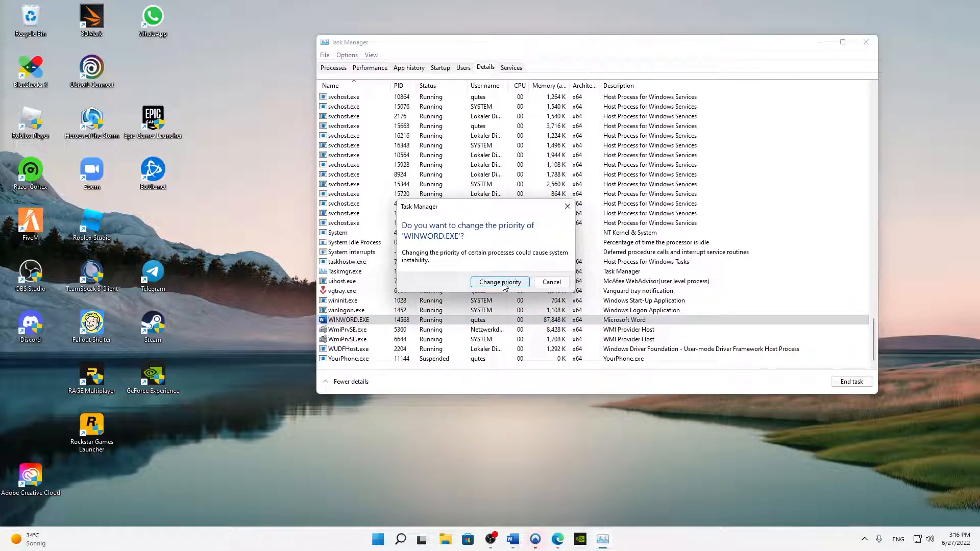
left_click(499, 282)
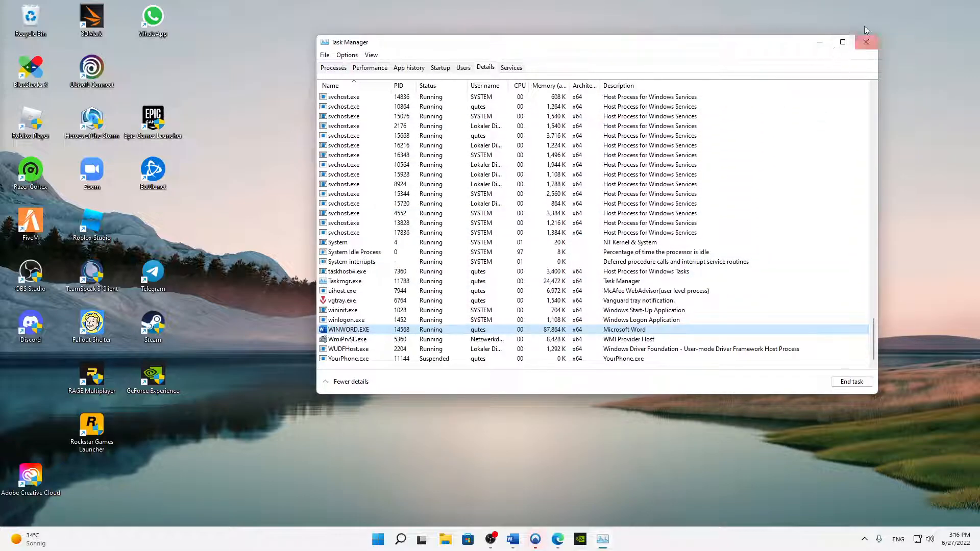
left_click(865, 41)
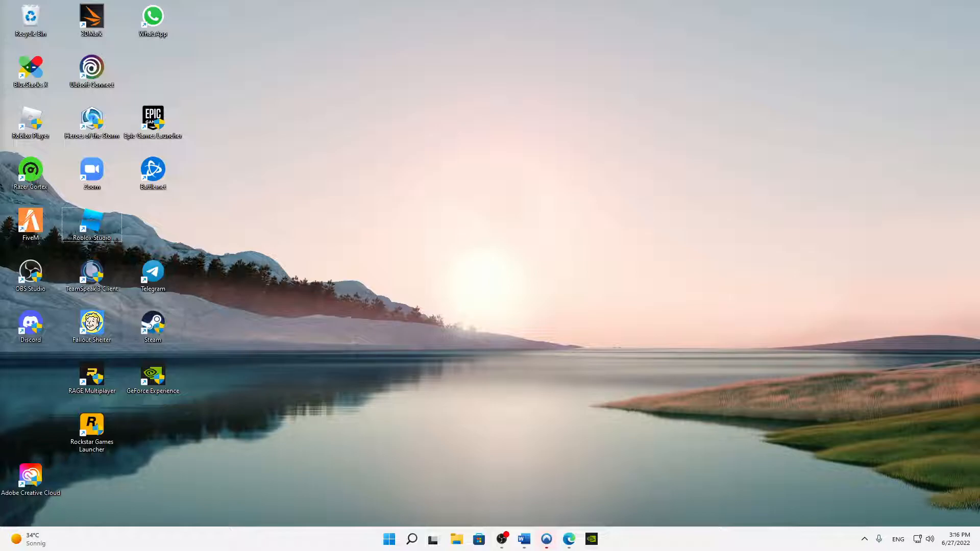